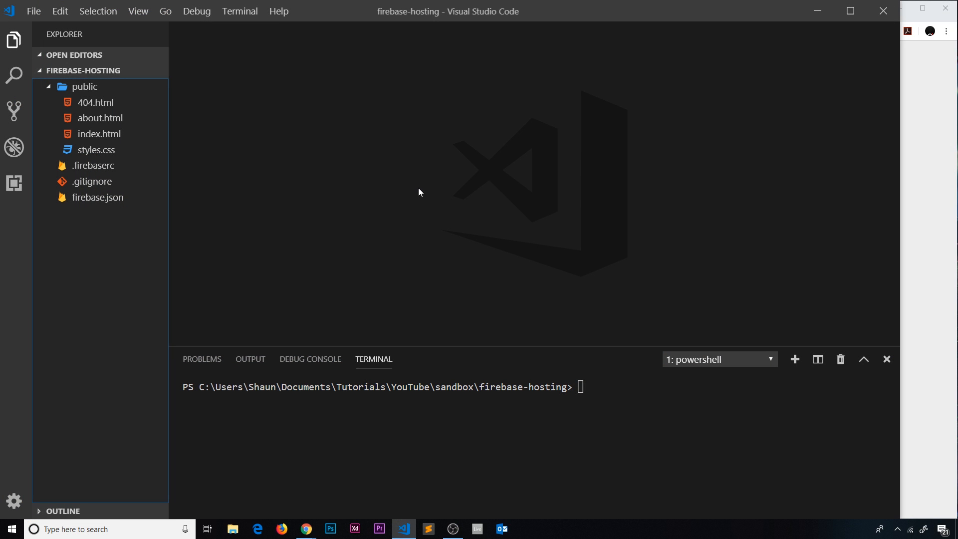
pyautogui.moveTo(461, 301)
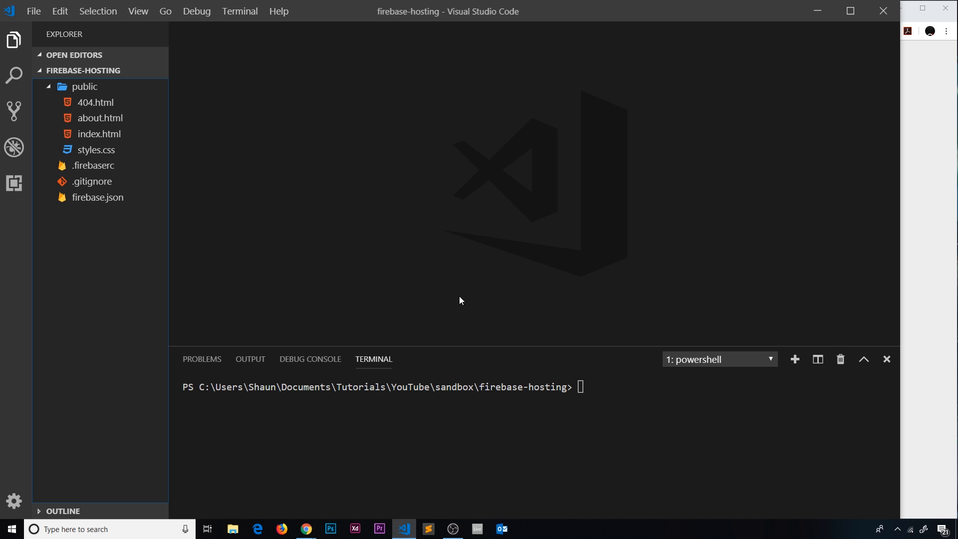
pyautogui.moveTo(638, 221)
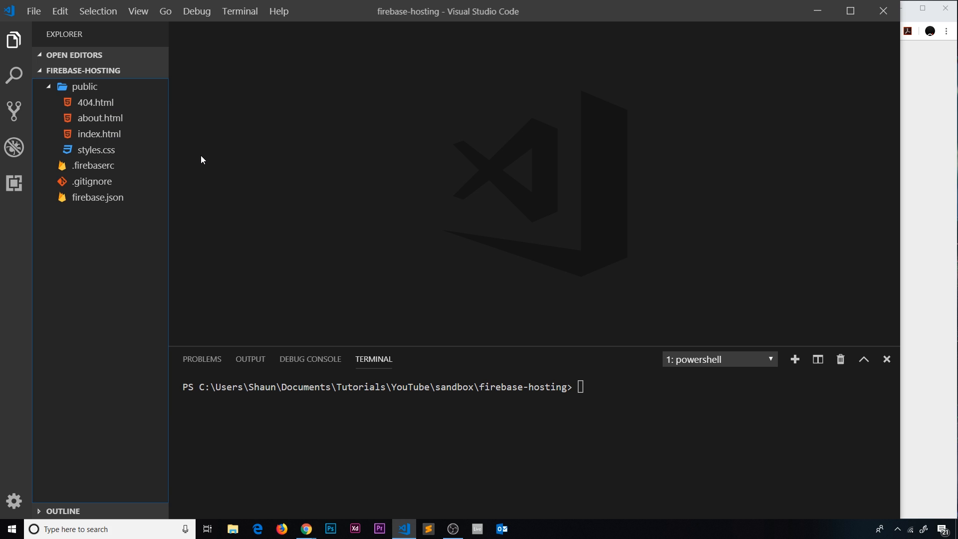
pyautogui.moveTo(230, 152)
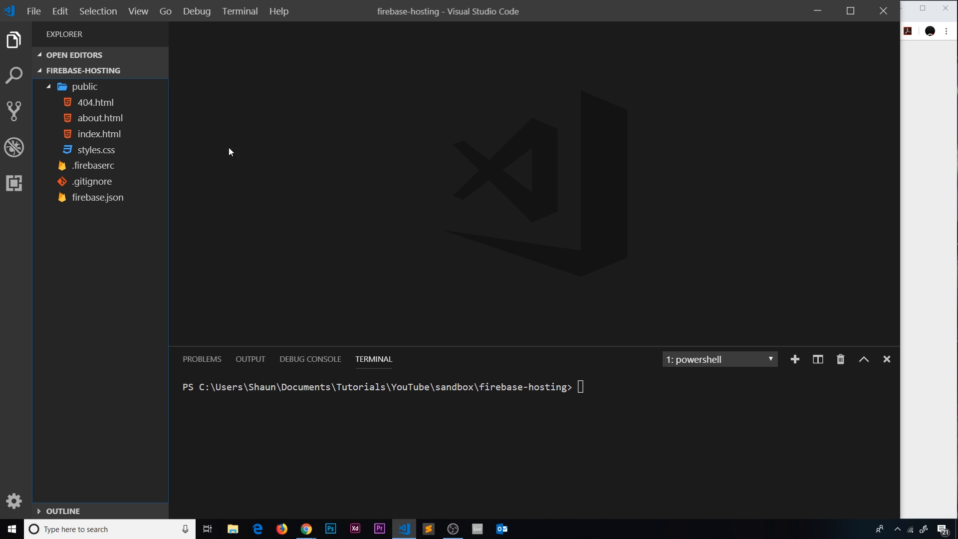
# Bring the locally served Ninja Meetup About page (127.0.0.1:5500/public/about.html) to the front.
pyautogui.click(306, 529)
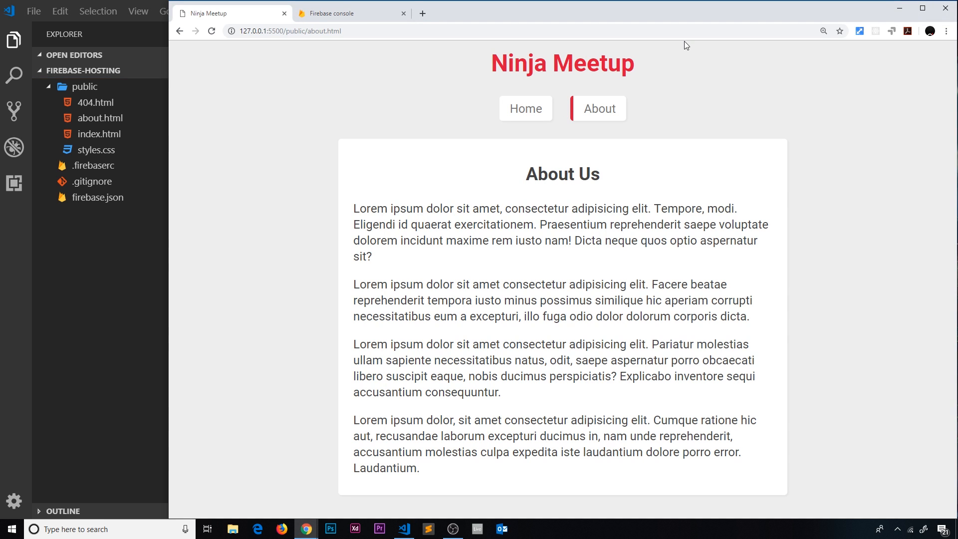
pyautogui.moveTo(652, 219)
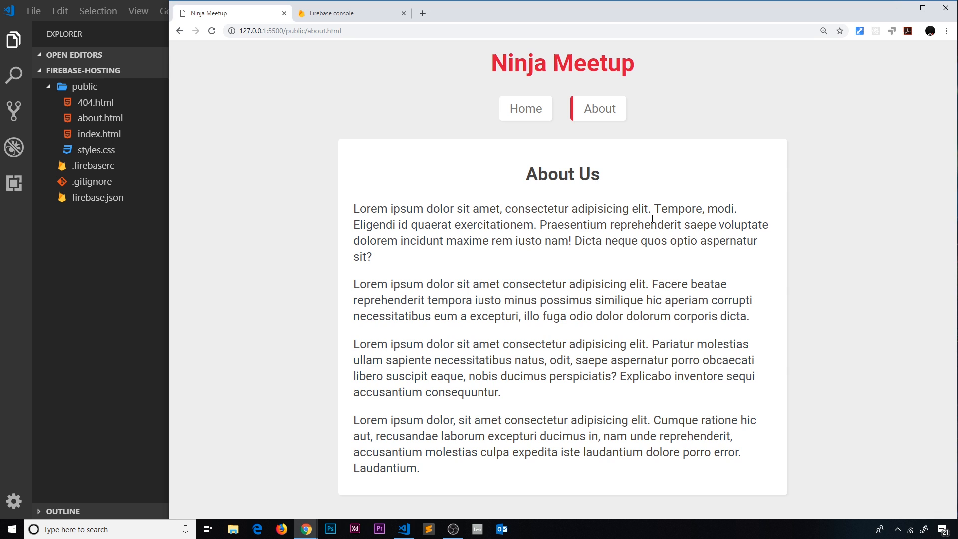
pyautogui.moveTo(528, 163)
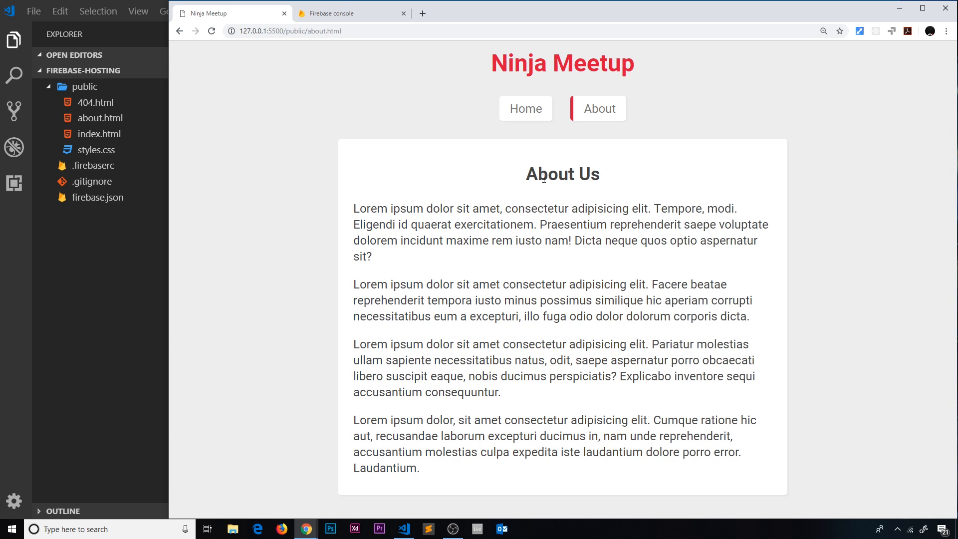
# Open the firebase-hosting-ninja project in the Firebase console.
pyautogui.click(349, 13)
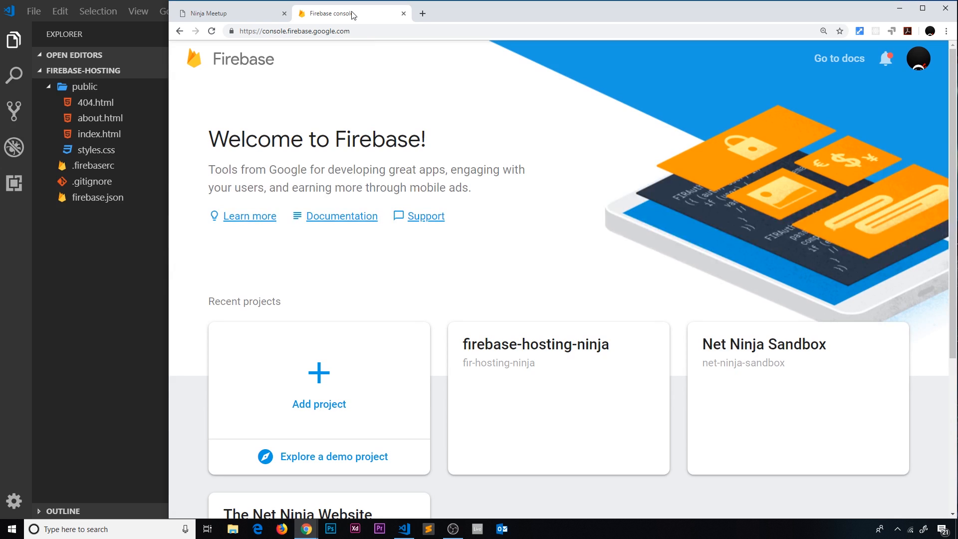
pyautogui.scroll(-3)
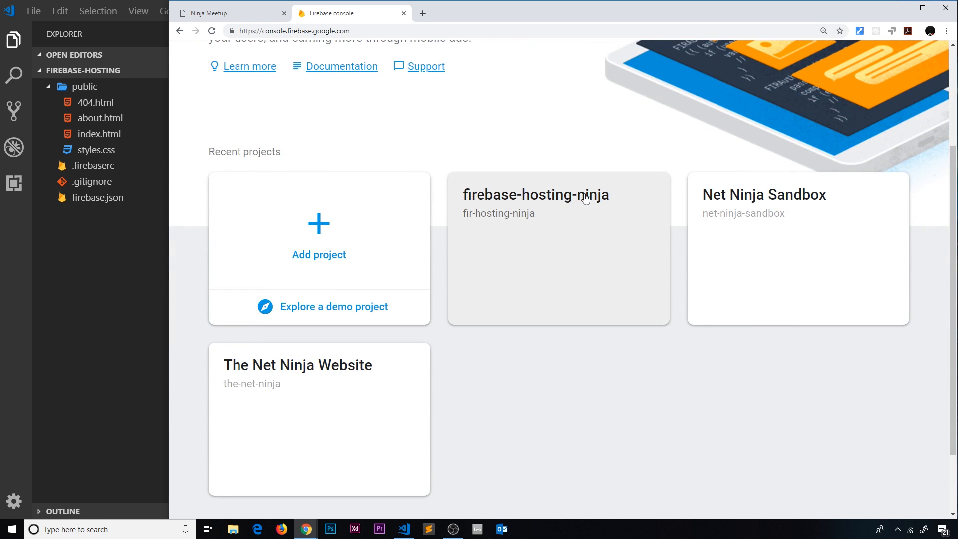
pyautogui.click(537, 195)
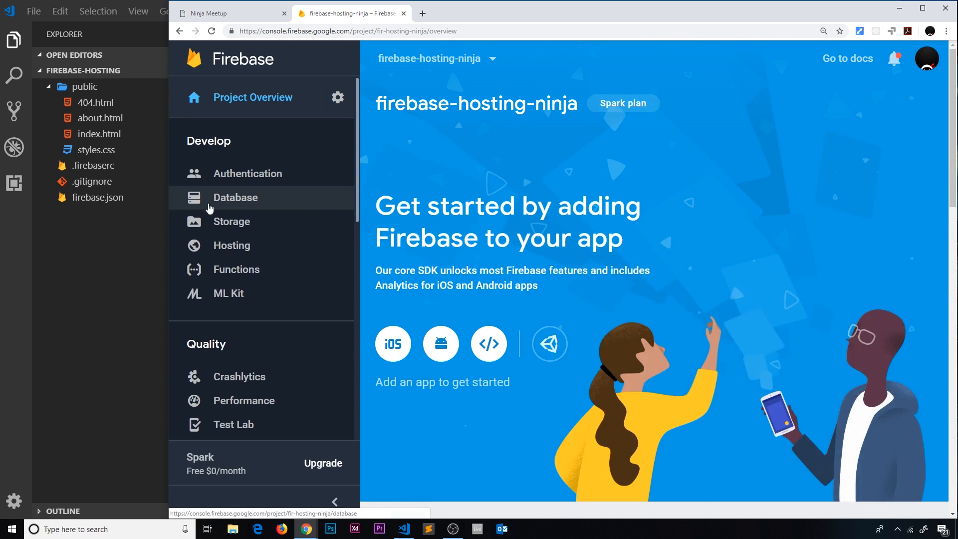
# Enter the Hosting section and finish its setup walkthrough via Continue and Finish.
pyautogui.click(232, 245)
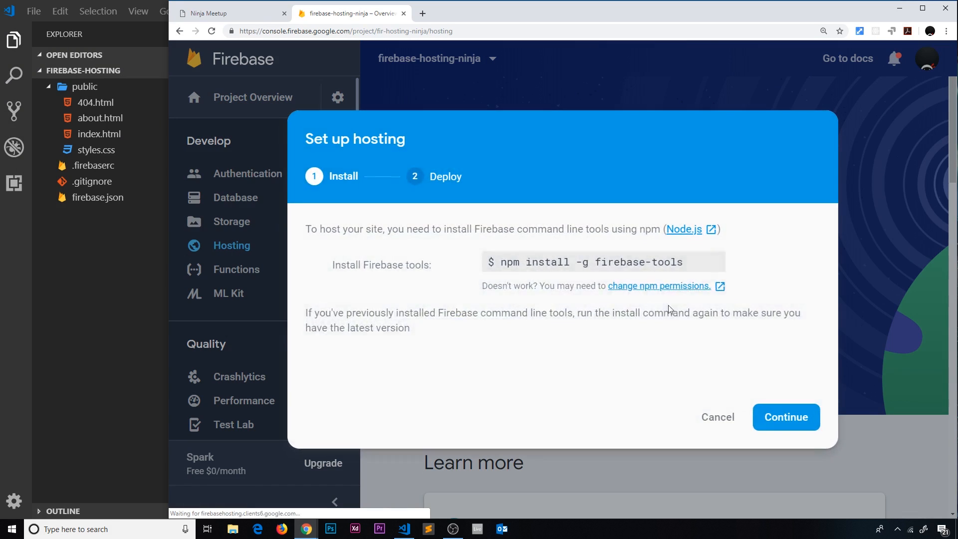
pyautogui.click(787, 418)
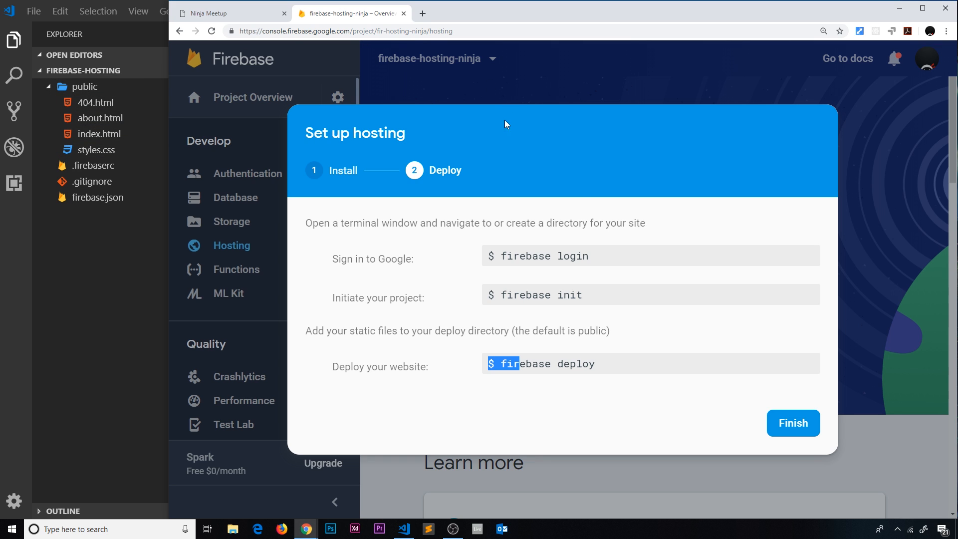
pyautogui.click(793, 423)
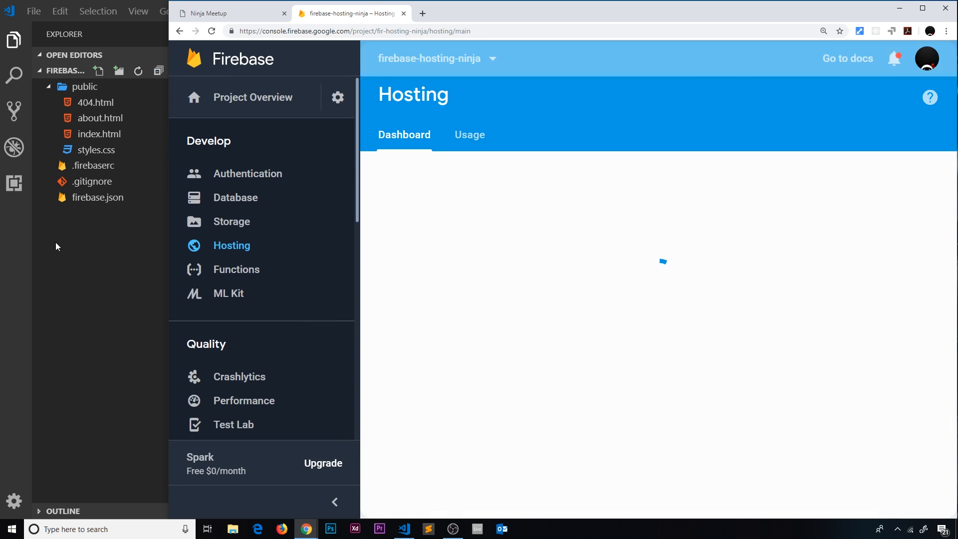
# Note the default fir-hosting-ninja.firebaseapp.com domain and the 'Waiting for your first release' message.
pyautogui.click(402, 529)
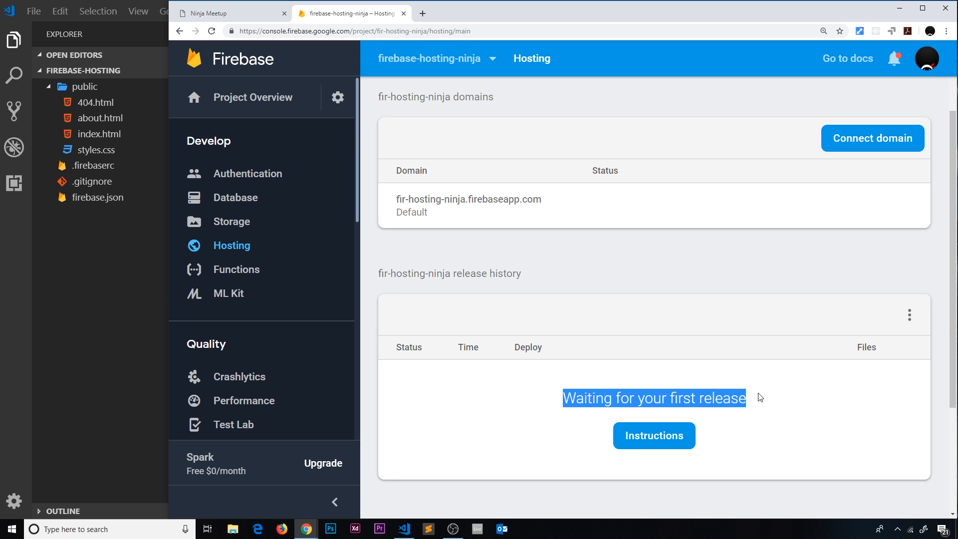
pyautogui.moveTo(468, 200)
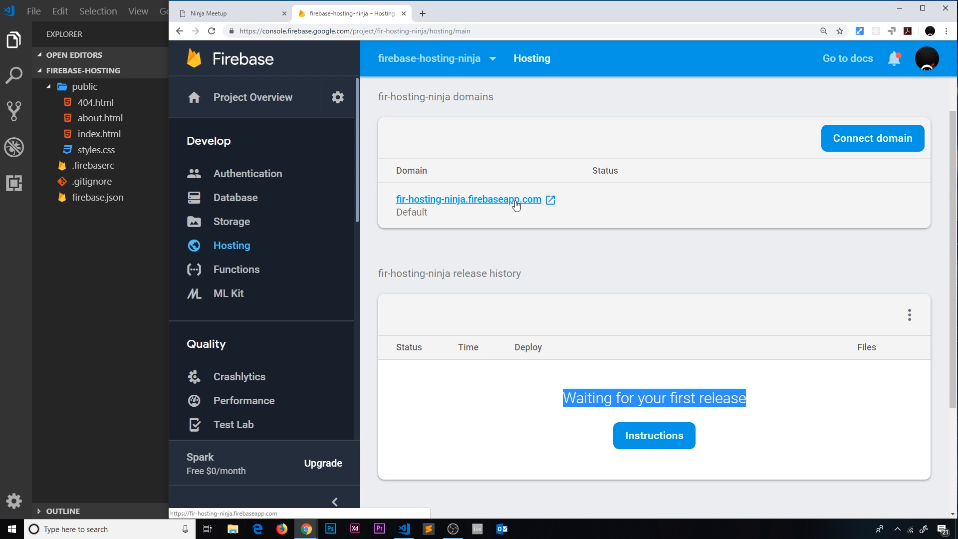
# Review the site files inside the project's public folder in the Explorer.
pyautogui.click(402, 529)
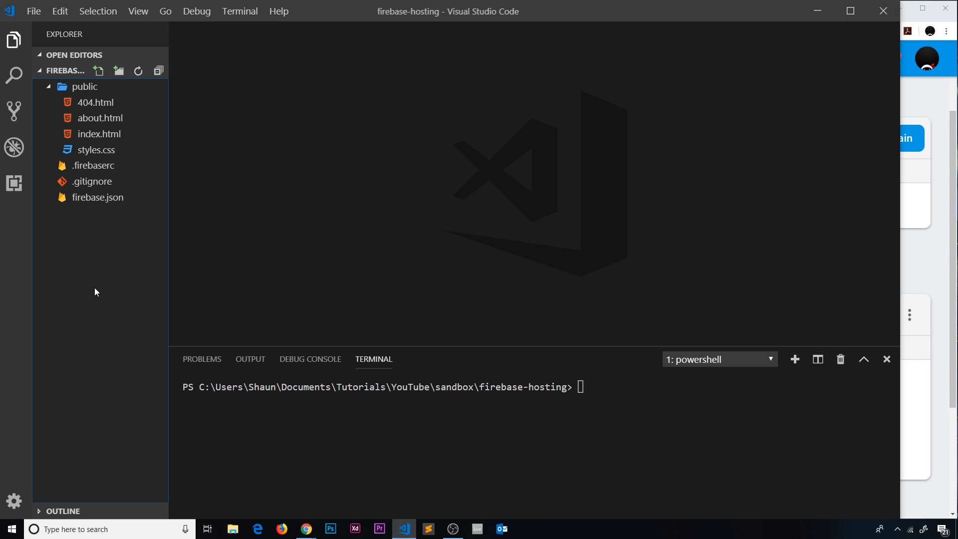
pyautogui.click(84, 85)
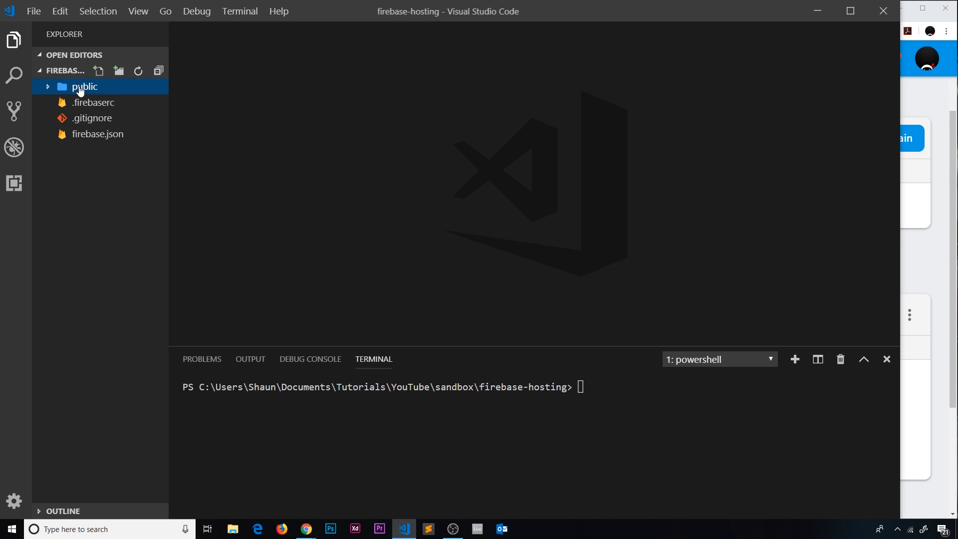
pyautogui.click(84, 86)
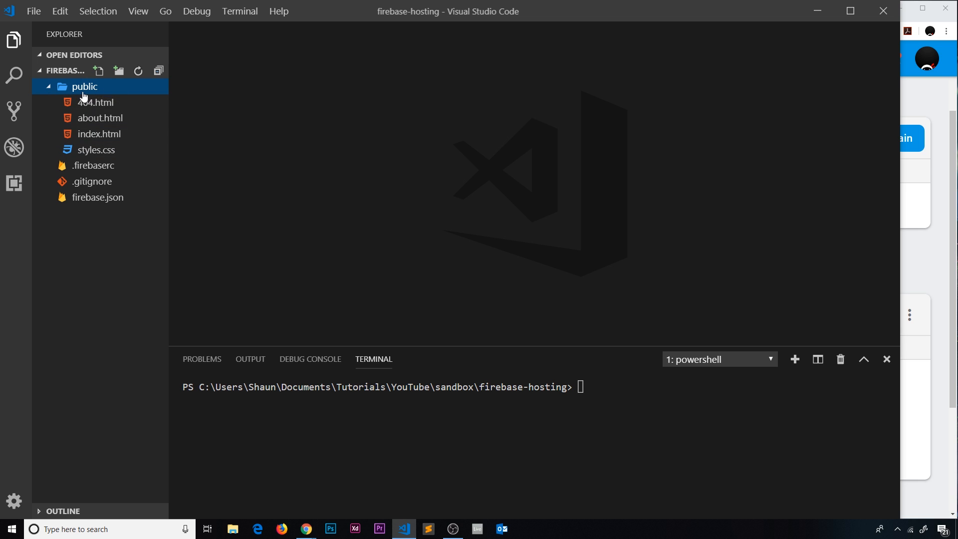
pyautogui.moveTo(99, 117)
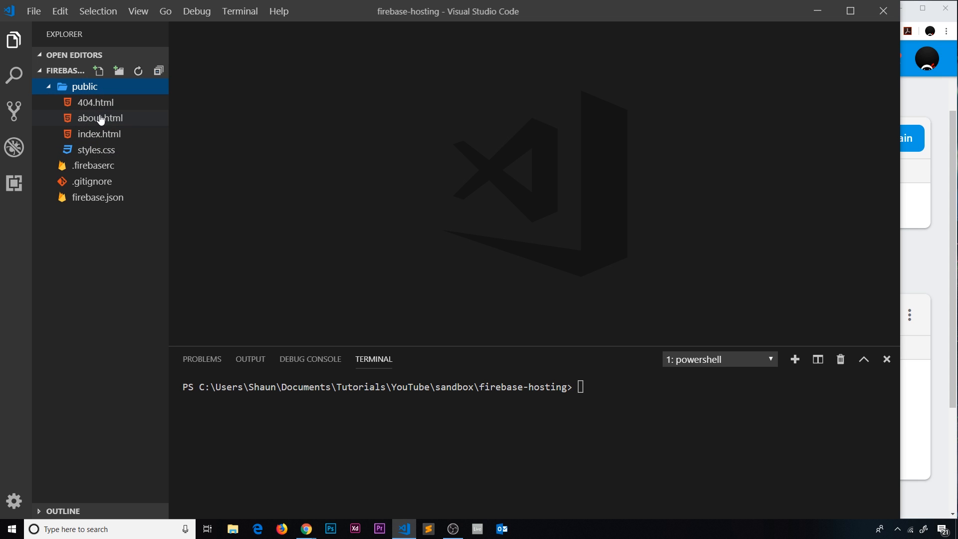
# Run firebase deploy in the terminal, finishing with the fir-hosting-ninja.firebaseapp.com hosting URL.
pyautogui.click(84, 86)
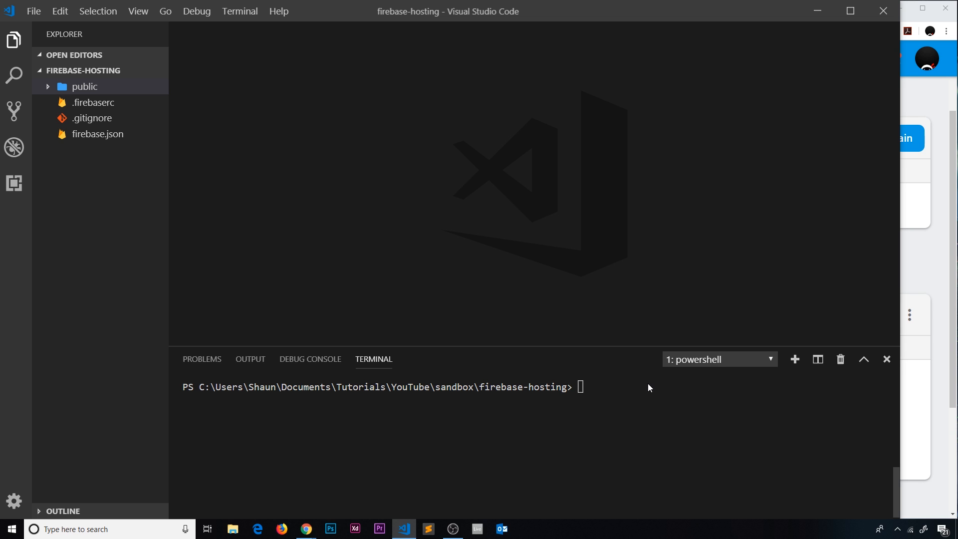
pyautogui.write('firebase deploy')
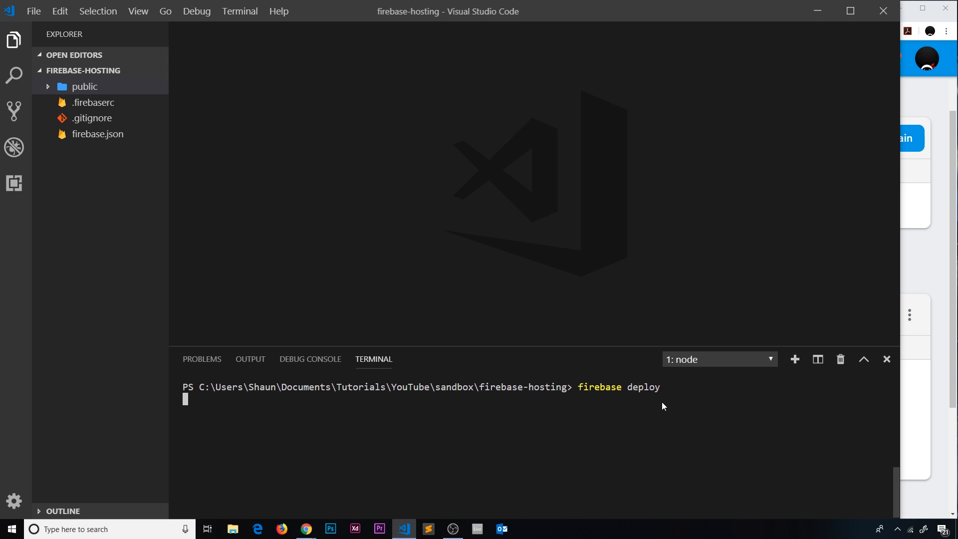
pyautogui.press('enter')
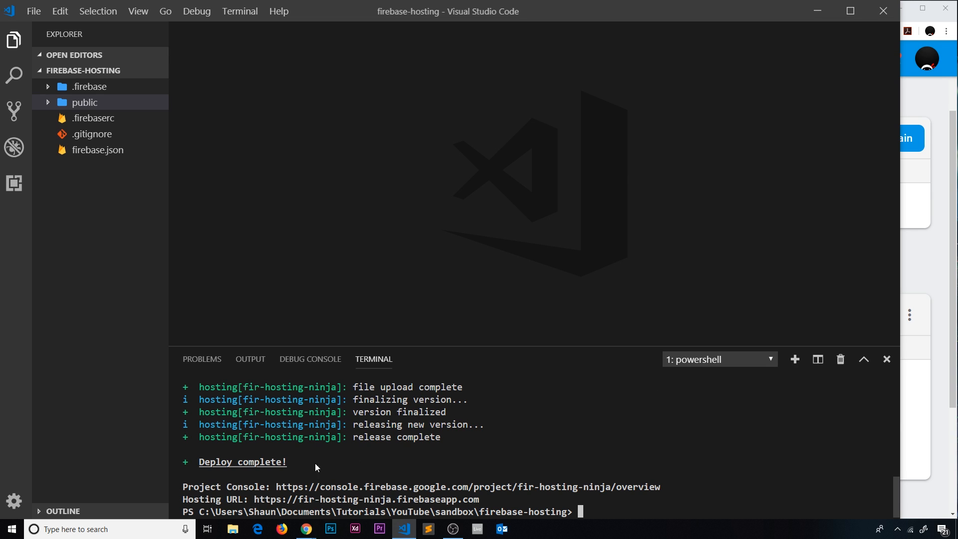
pyautogui.moveTo(398, 492)
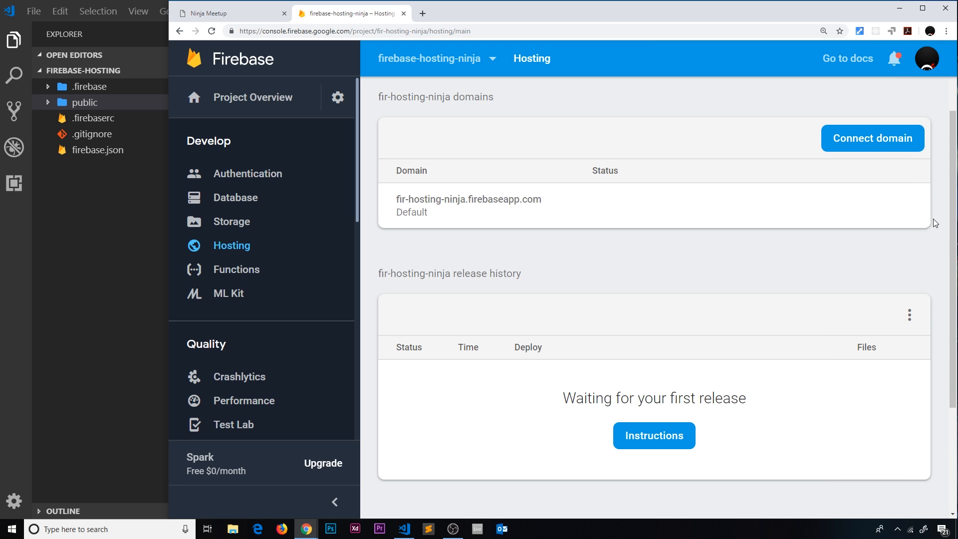
# Scroll the Hosting release history to the new Current release from Apr 11, 2019, 4:00 PM.
pyautogui.click(402, 529)
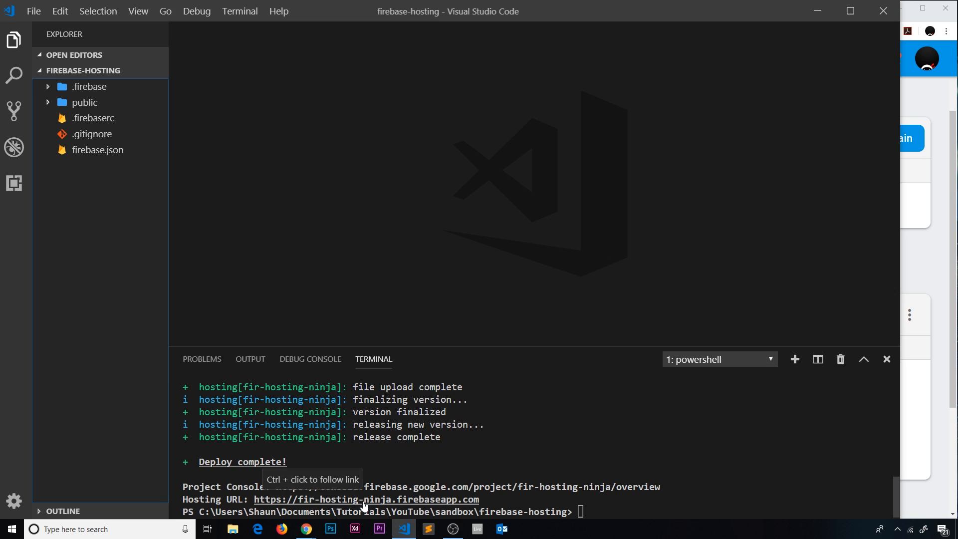
pyautogui.moveTo(418, 508)
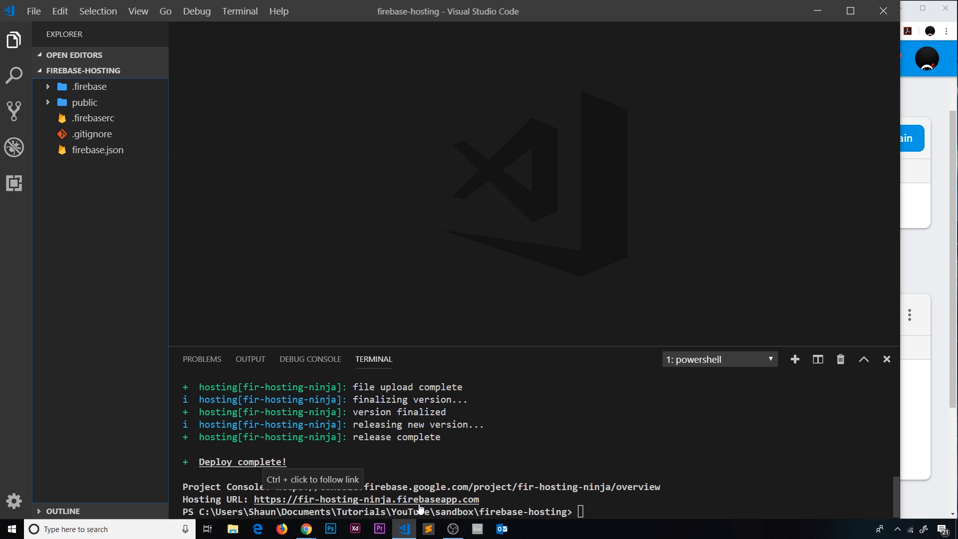
pyautogui.moveTo(319, 502)
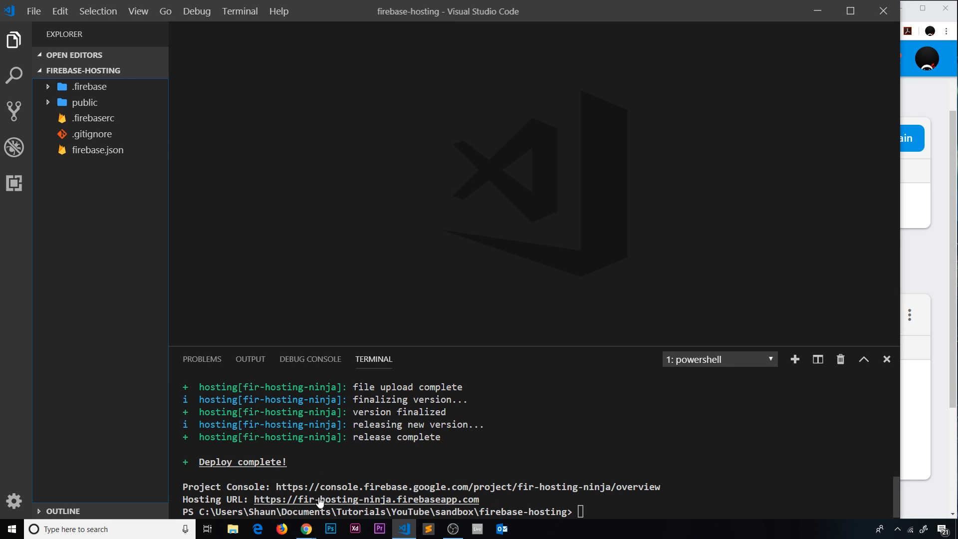
pyautogui.moveTo(429, 504)
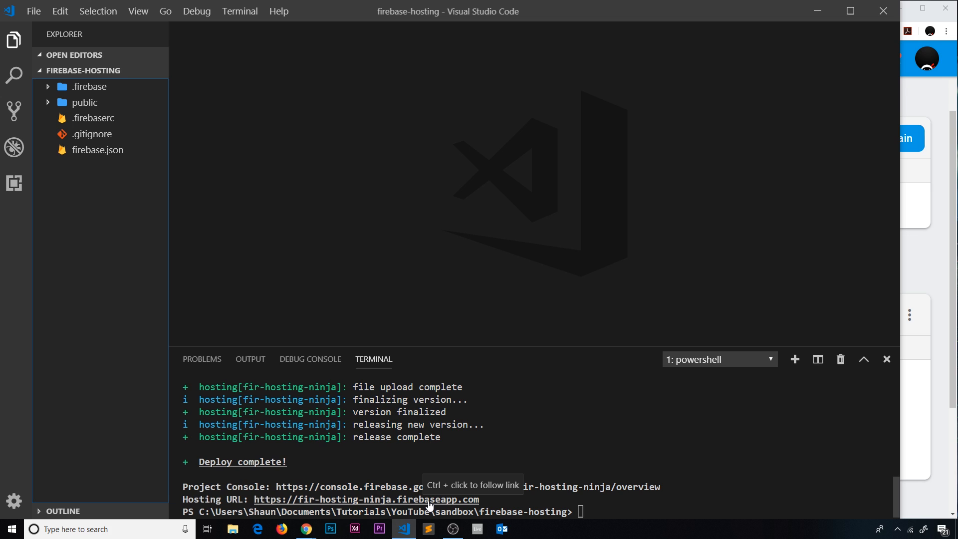
pyautogui.moveTo(923, 278)
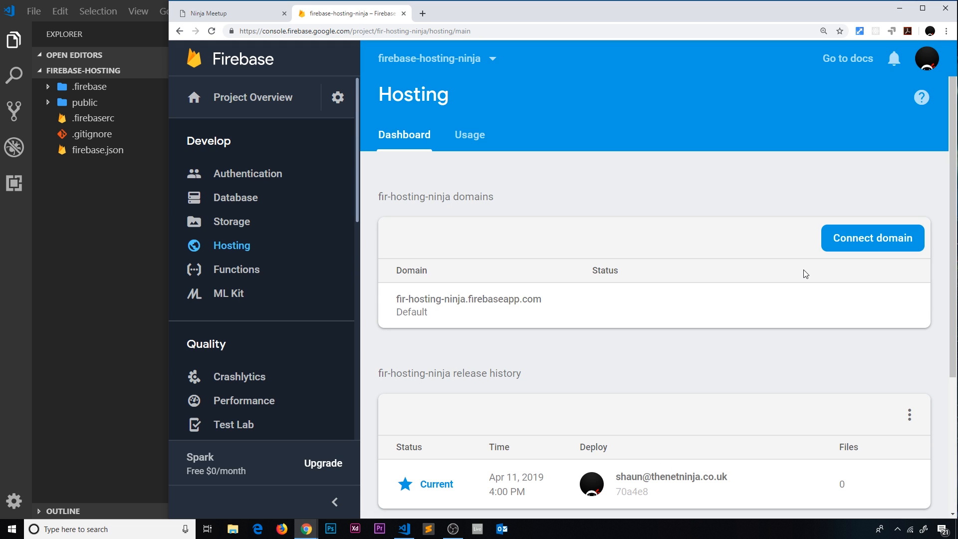
pyautogui.scroll(-3)
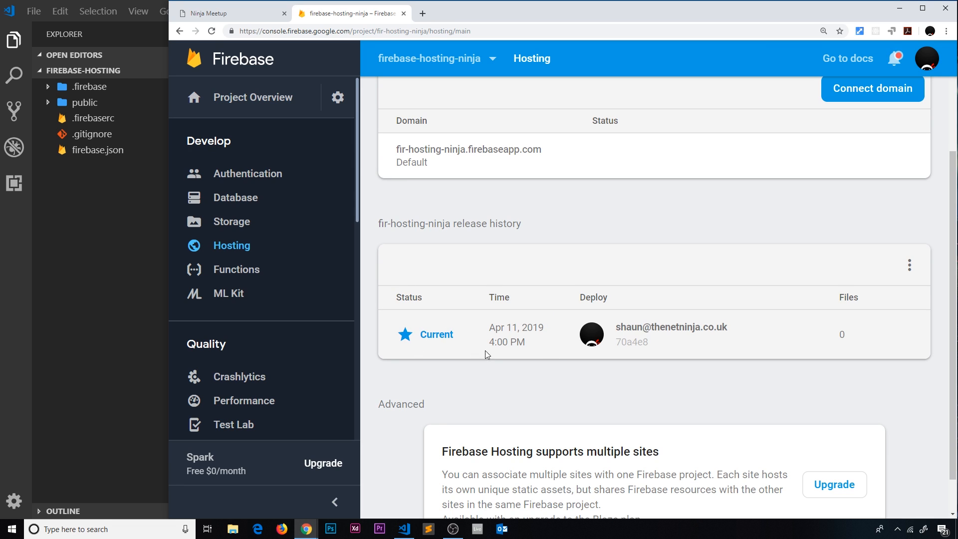
pyautogui.moveTo(728, 343)
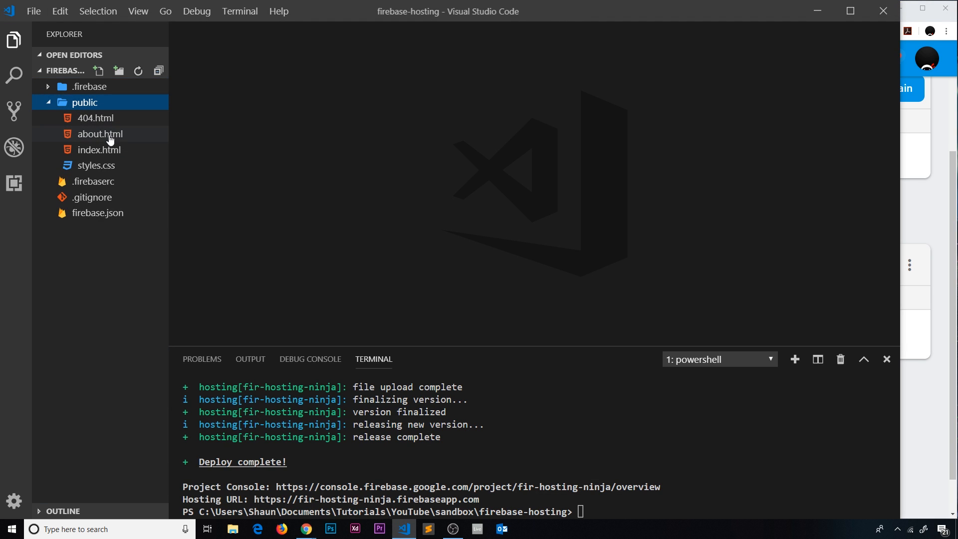
# Open the live site from the fir-hosting-ninja.firebaseapp.com domain link in a new tab.
pyautogui.click(306, 530)
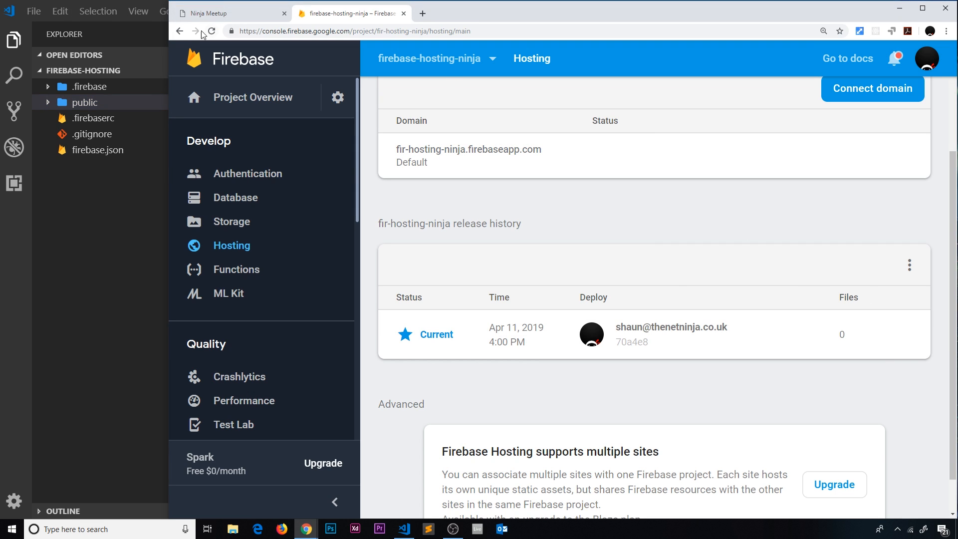
pyautogui.scroll(3)
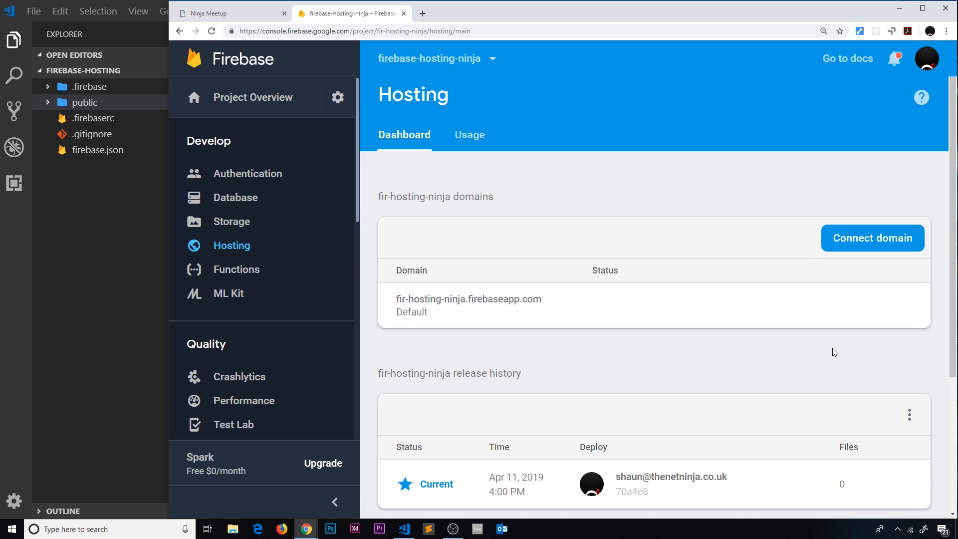
pyautogui.scroll(-3)
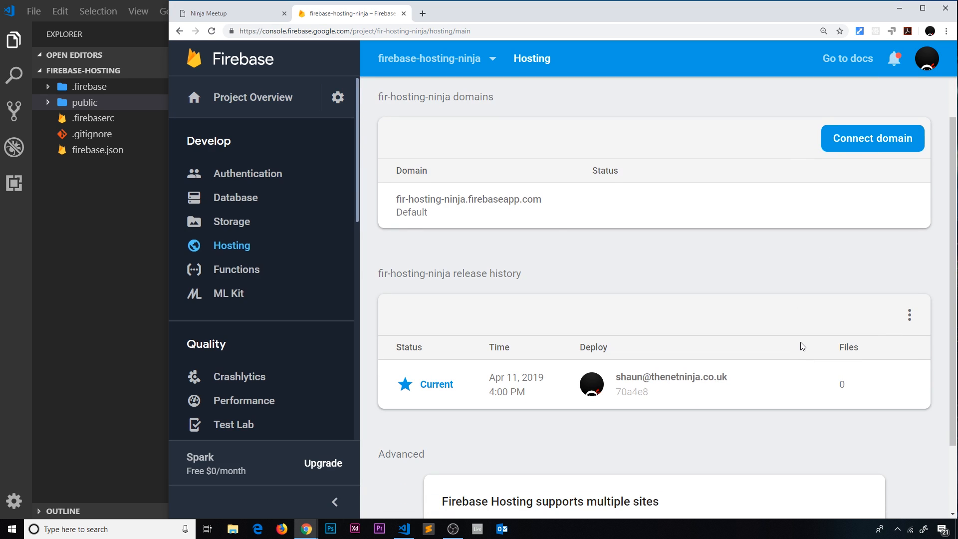
pyautogui.moveTo(411, 260)
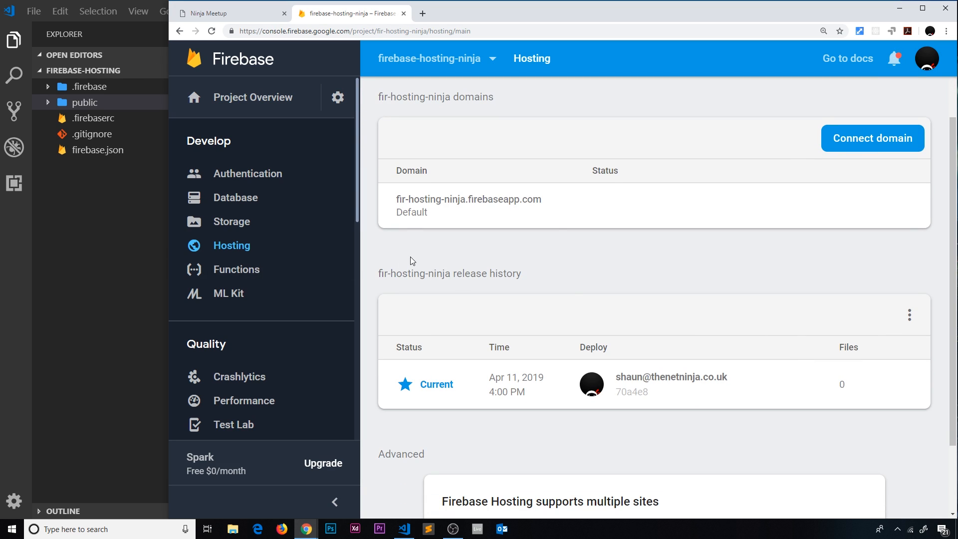
pyautogui.click(422, 13)
pyautogui.write('https://fir-hosting-ninja.firebaseapp.com')
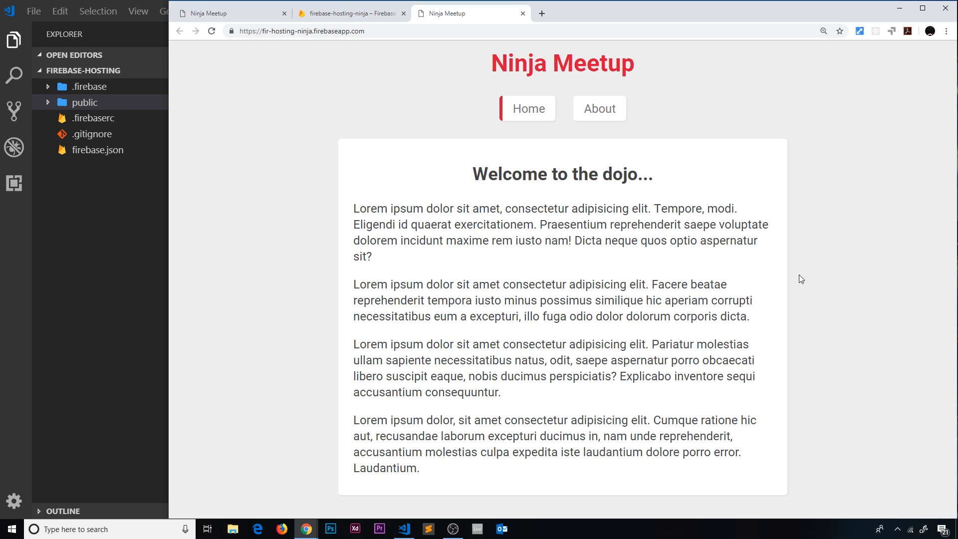
# Compare the live Ninja Meetup site with the dashboard, then scroll to the release history card.
pyautogui.click(348, 13)
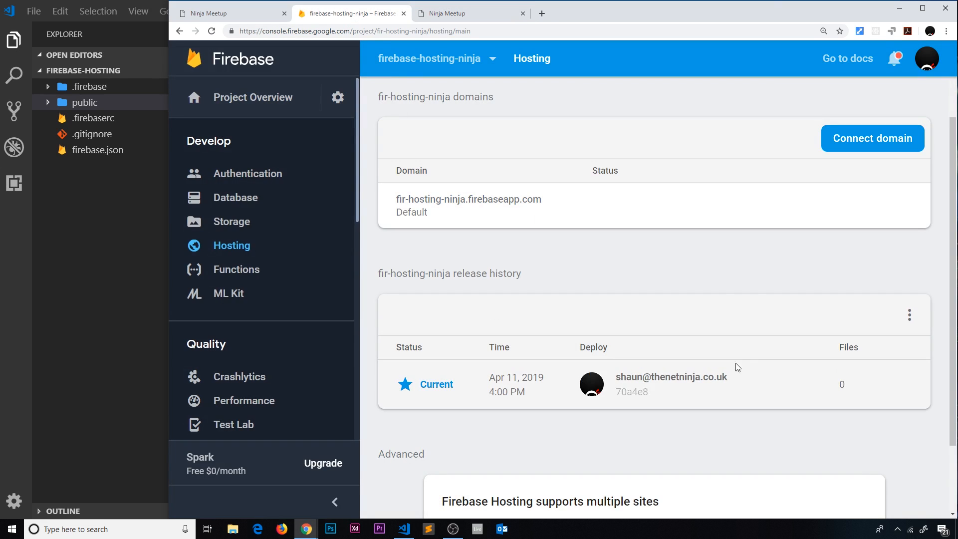
pyautogui.click(471, 13)
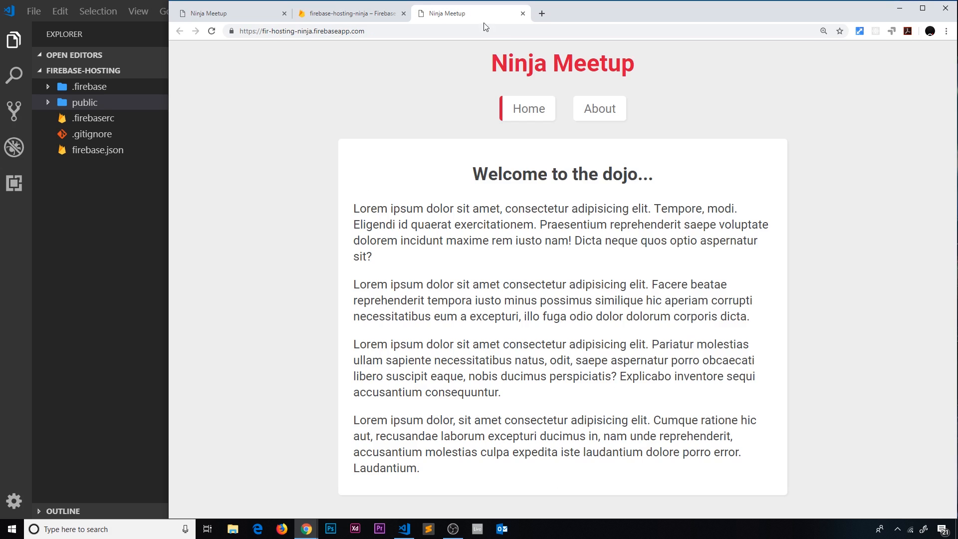
pyautogui.moveTo(567, 215)
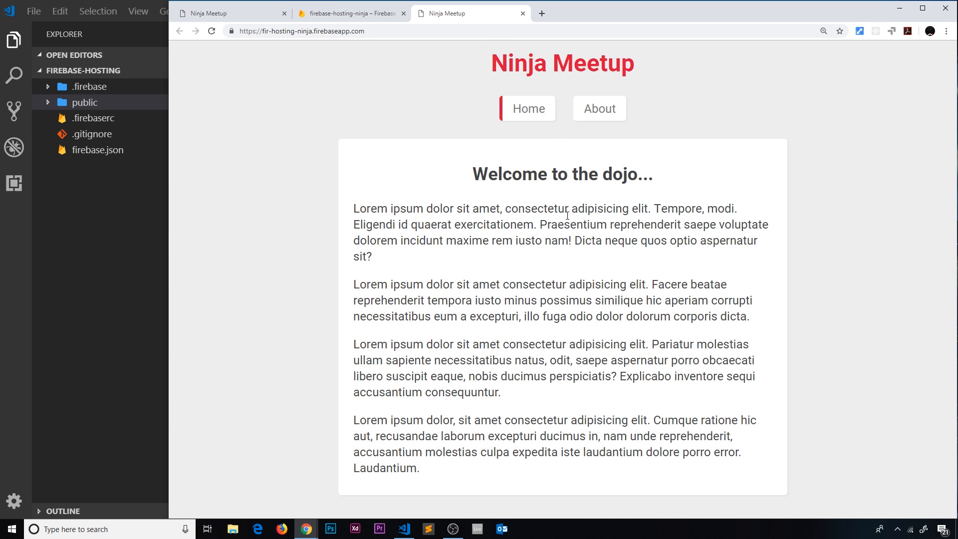
pyautogui.click(348, 13)
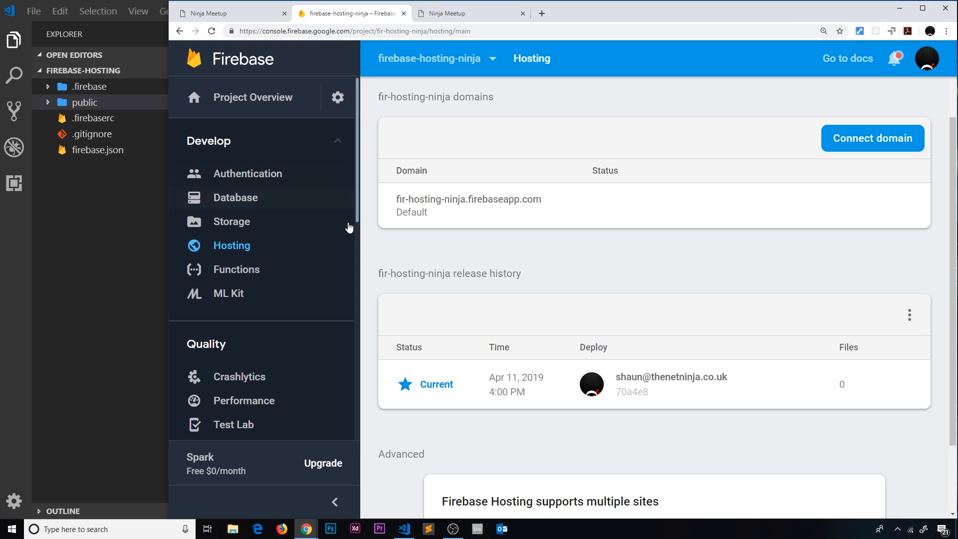
pyautogui.moveTo(795, 306)
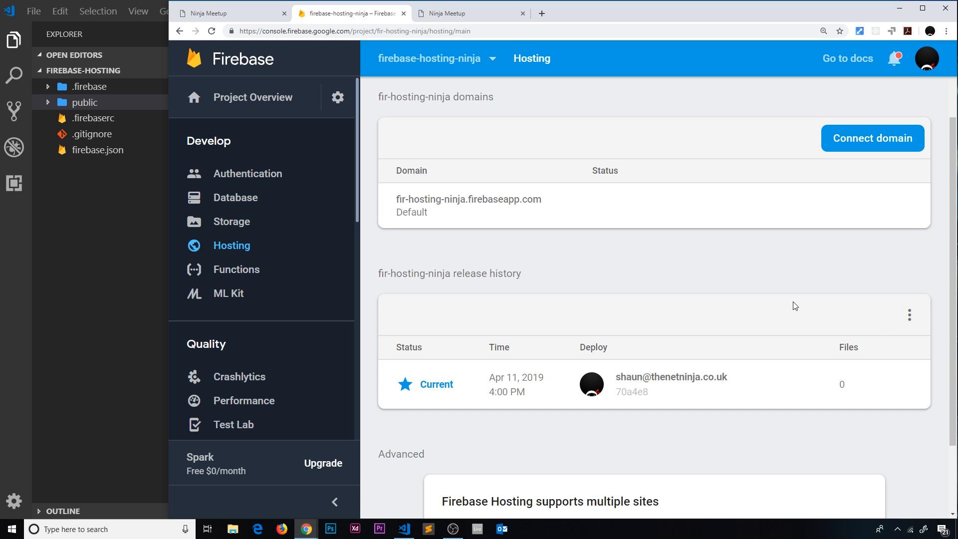
pyautogui.scroll(-3)
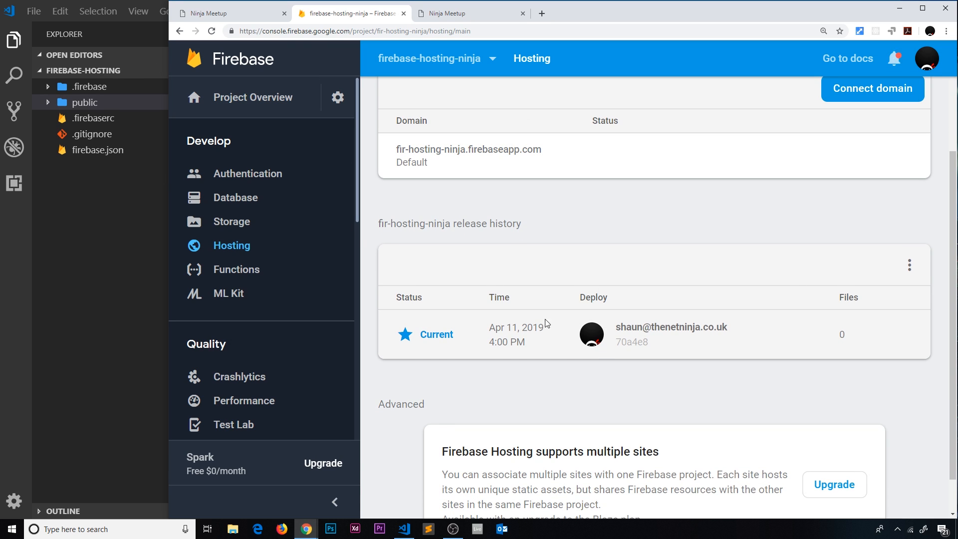
pyautogui.moveTo(630, 261)
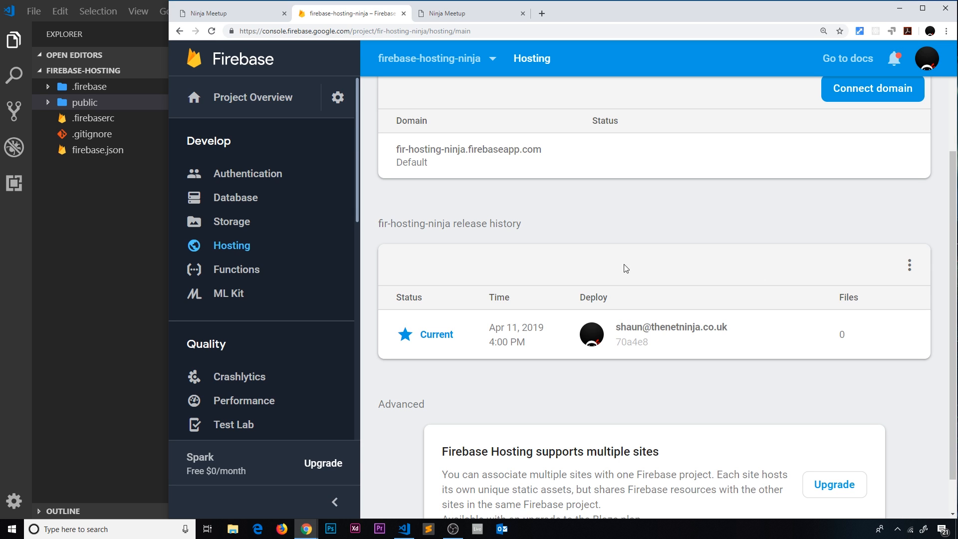
pyautogui.moveTo(910, 265)
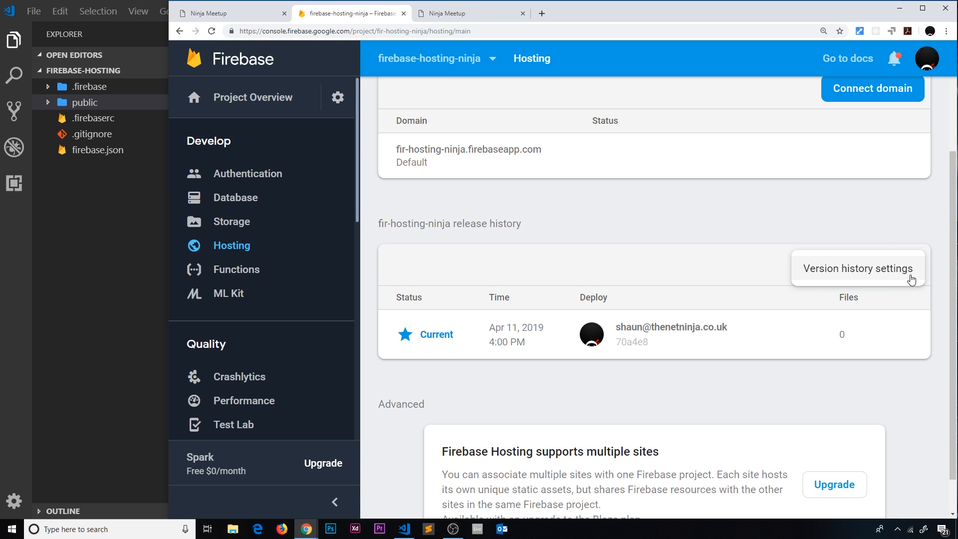
# Set Version history settings to keep 4 versions, save, and return to the code editor.
pyautogui.click(858, 268)
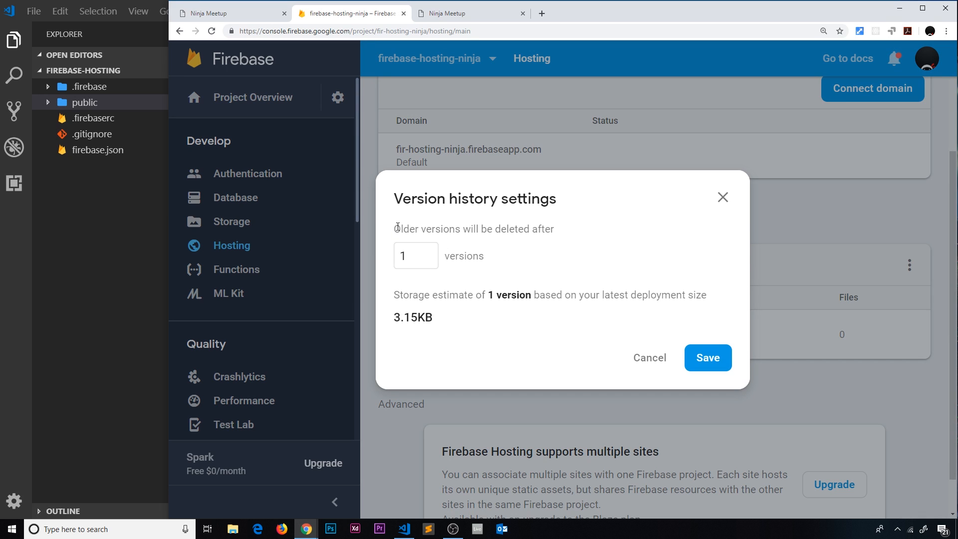
pyautogui.doubleClick(478, 255)
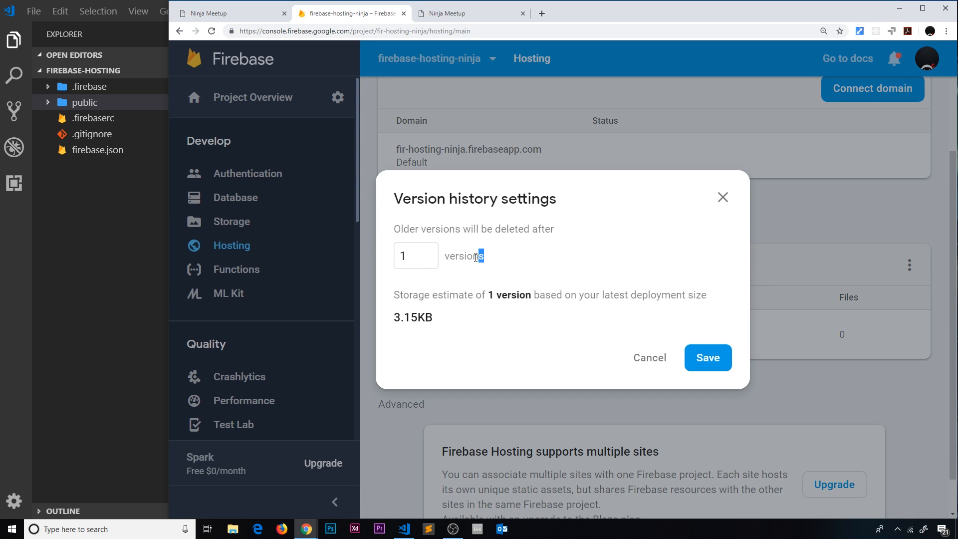
pyautogui.doubleClick(463, 257)
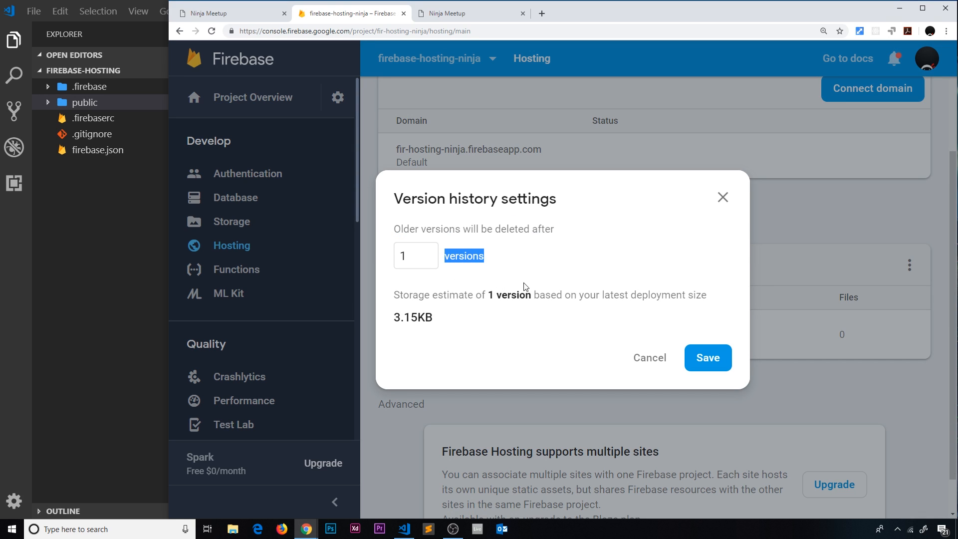
pyautogui.moveTo(875, 438)
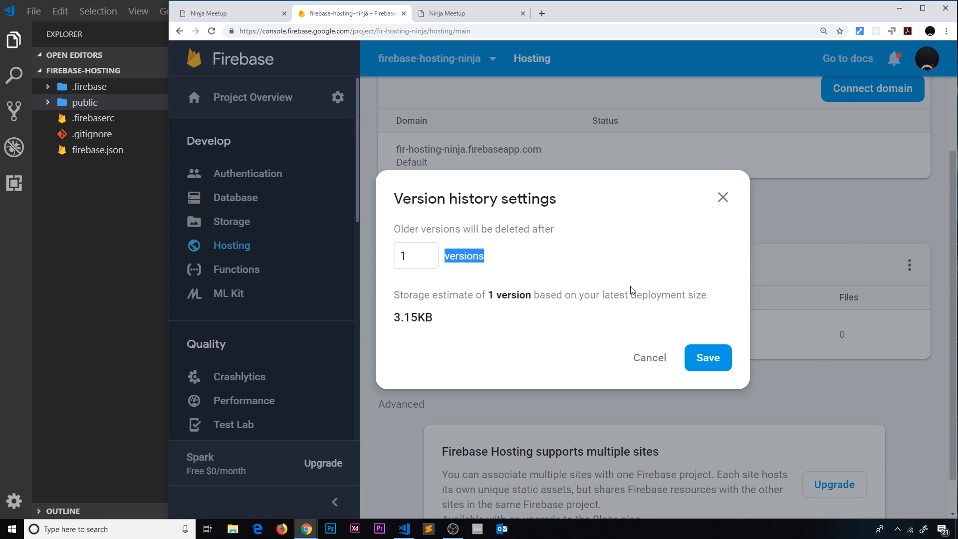
pyautogui.write('4')
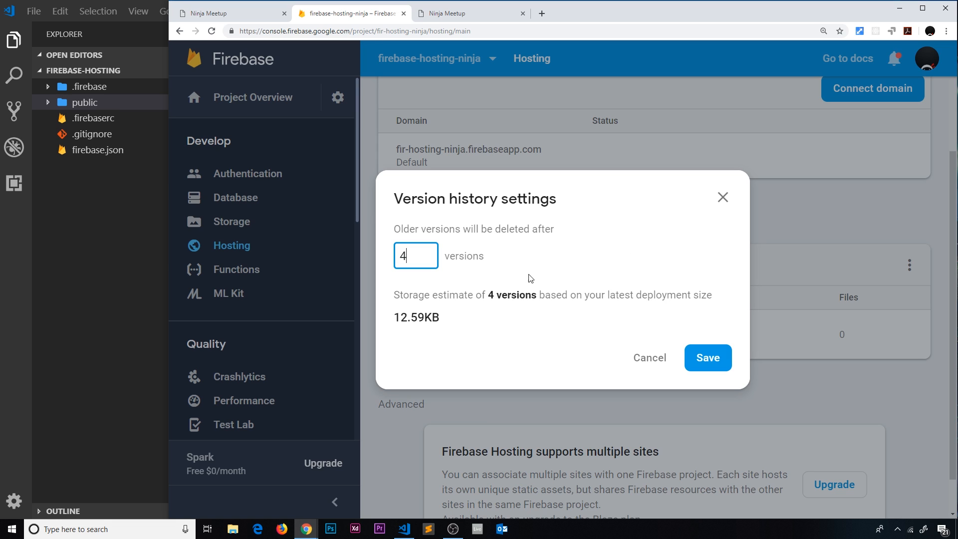
pyautogui.moveTo(709, 285)
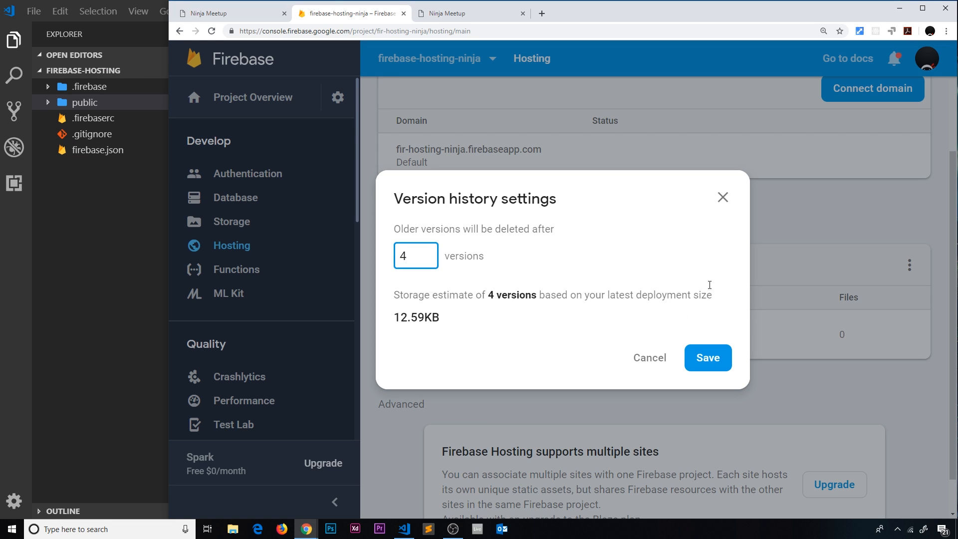
pyautogui.click(449, 13)
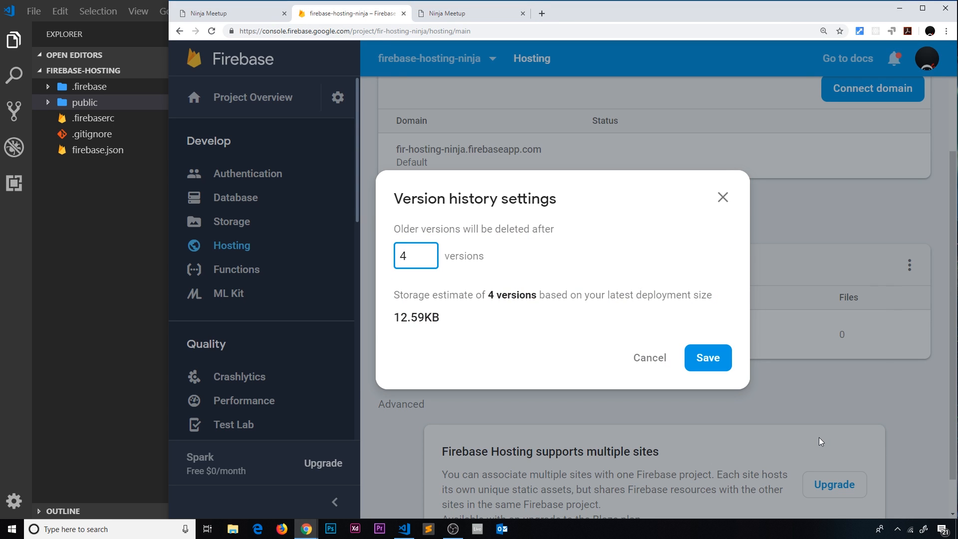
pyautogui.click(707, 357)
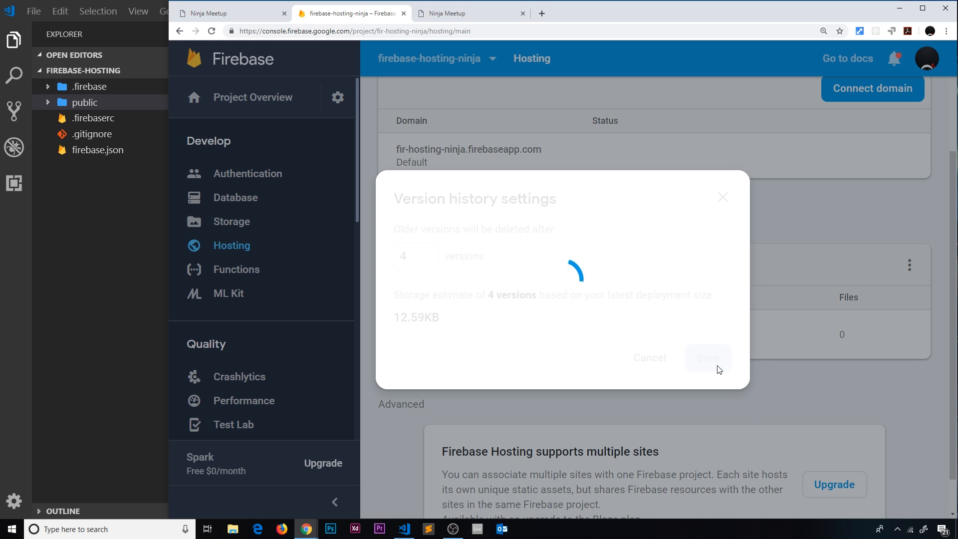
pyautogui.click(707, 358)
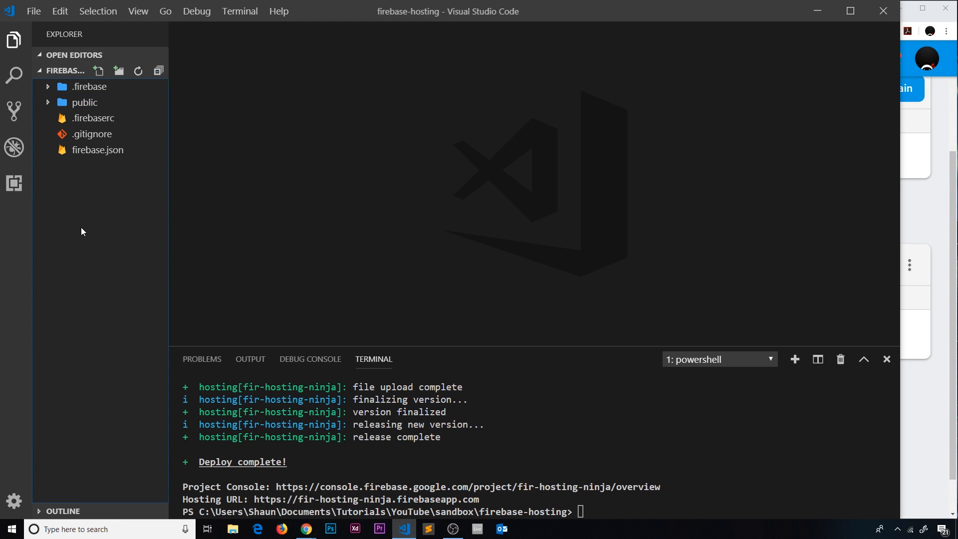
# In styles.css replace crimson with royalblue for the h1 colour and nav a.active border, save and close it.
pyautogui.click(84, 102)
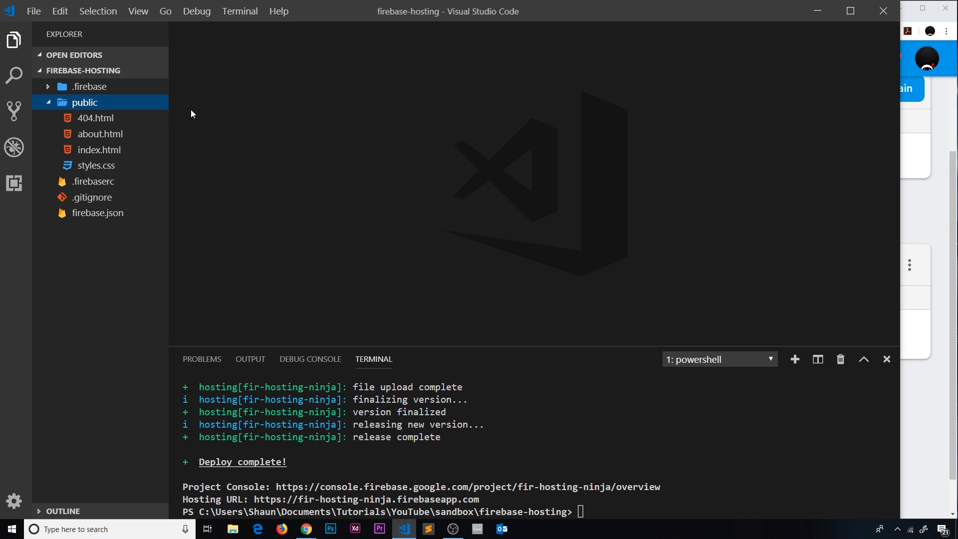
pyautogui.doubleClick(97, 165)
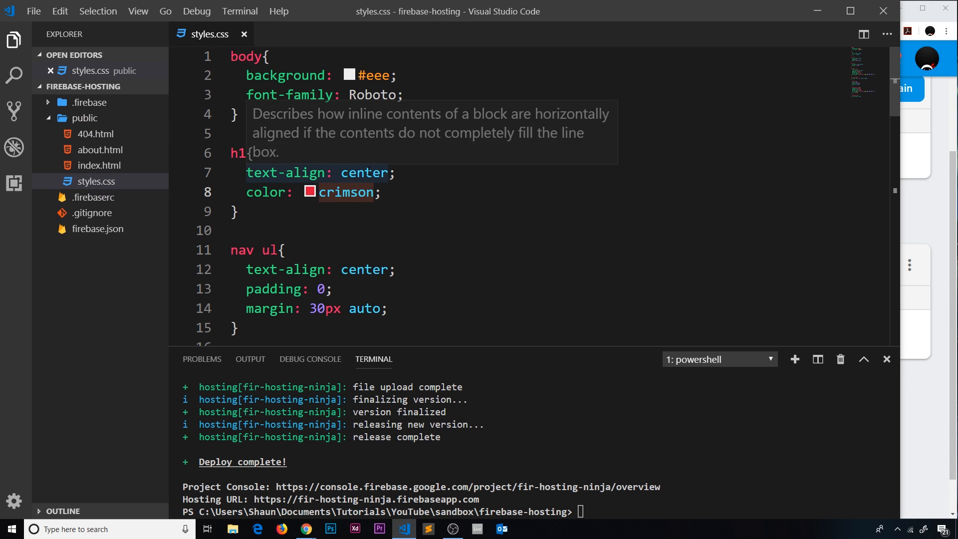
pyautogui.write('royalblue')
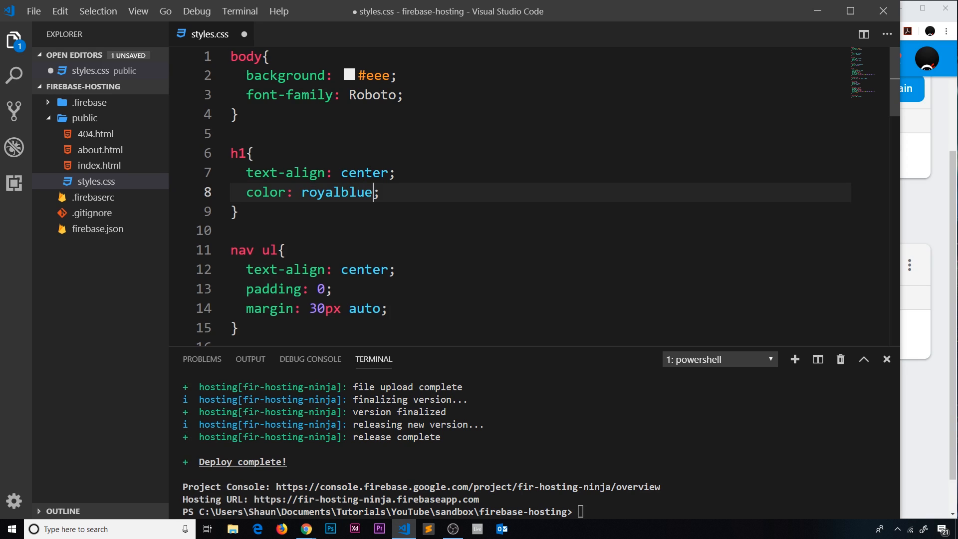
pyautogui.scroll(-3)
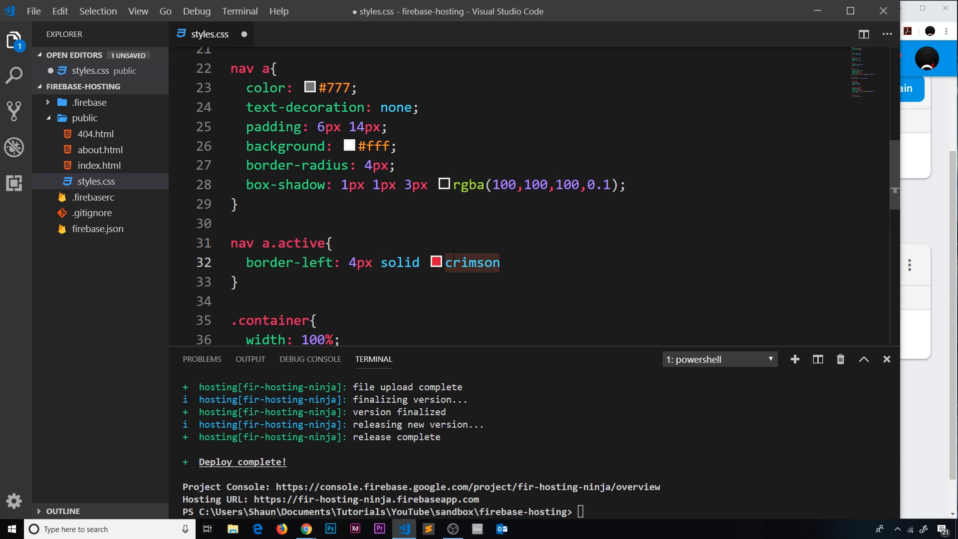
pyautogui.write('royalblue;')
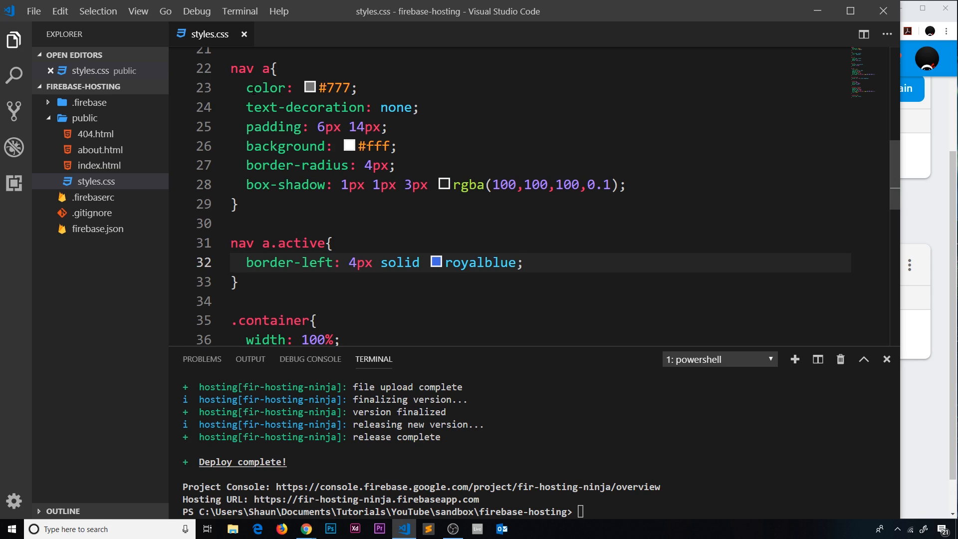
pyautogui.click(244, 34)
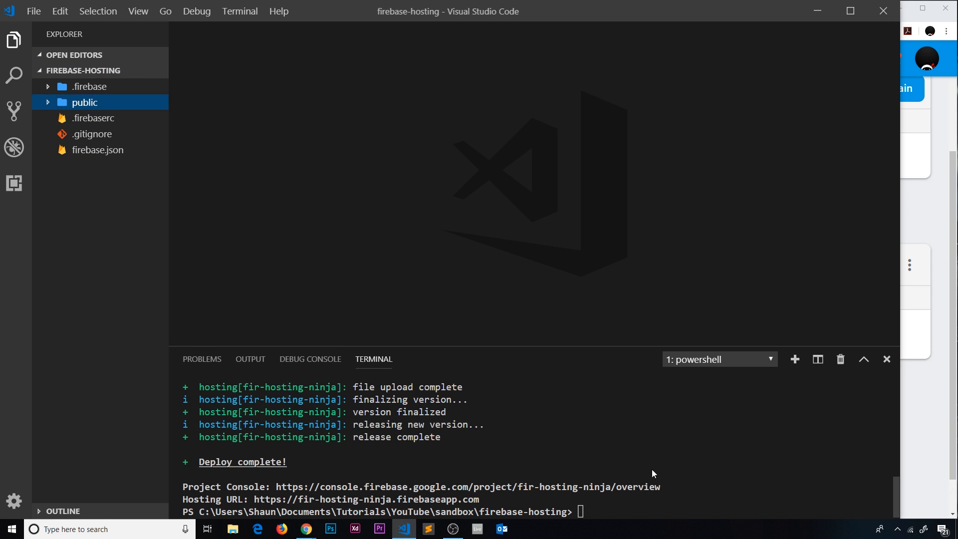
# Run firebase deploy again and return to the console, where a 4:02 PM Current release appears.
pyautogui.write('firebase deploy')
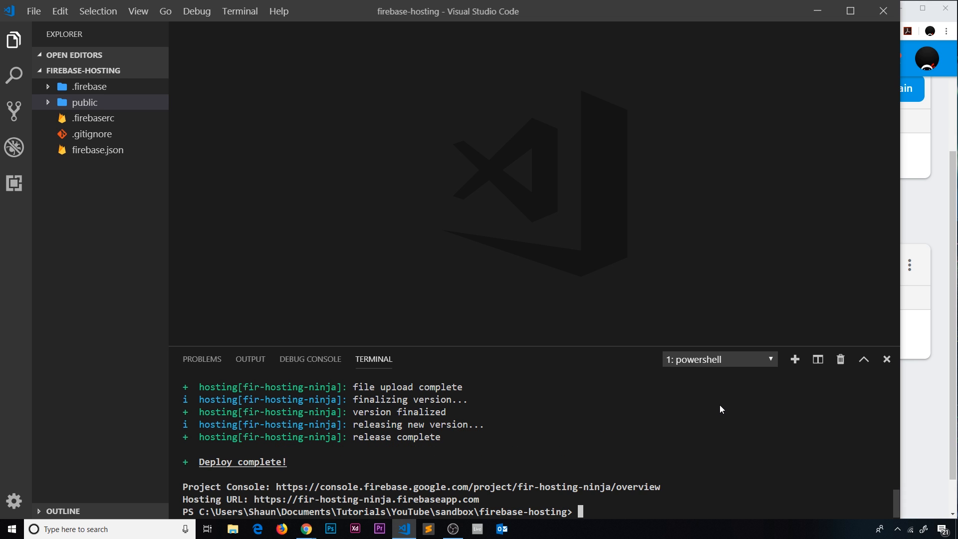
pyautogui.click(305, 529)
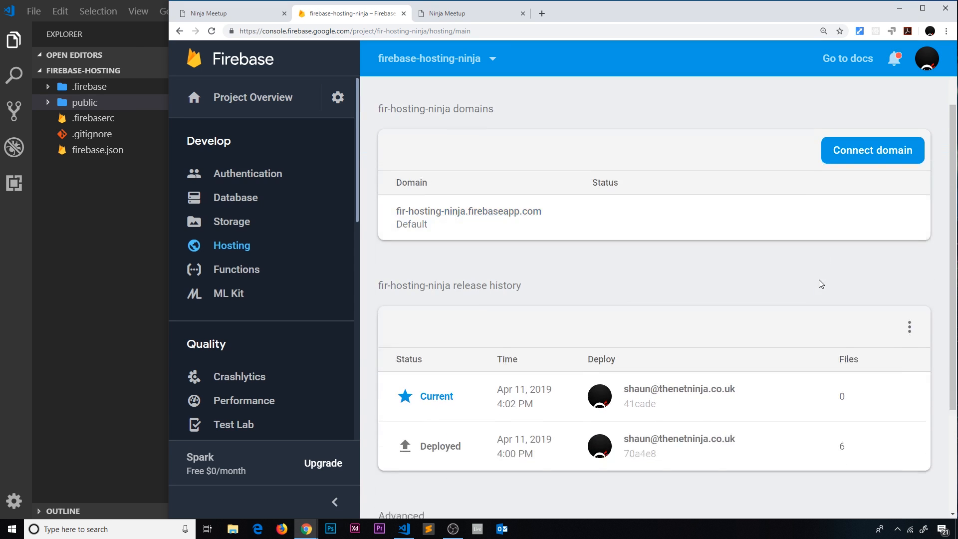
pyautogui.scroll(-3)
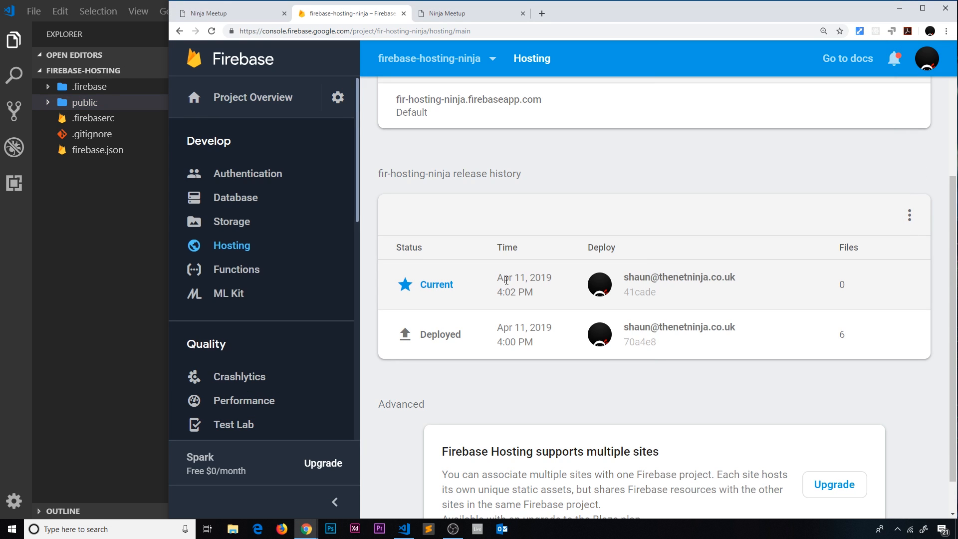
pyautogui.doubleClick(515, 292)
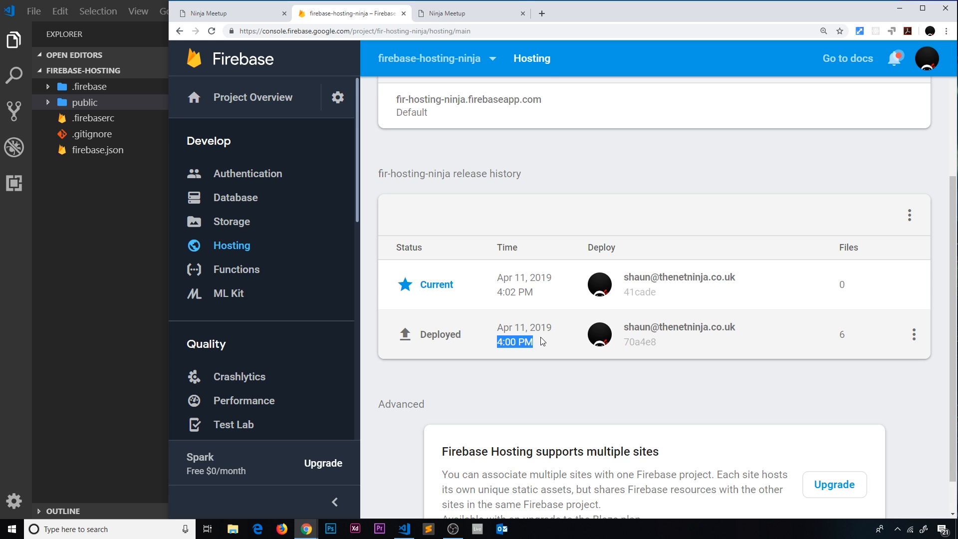
pyautogui.click(471, 13)
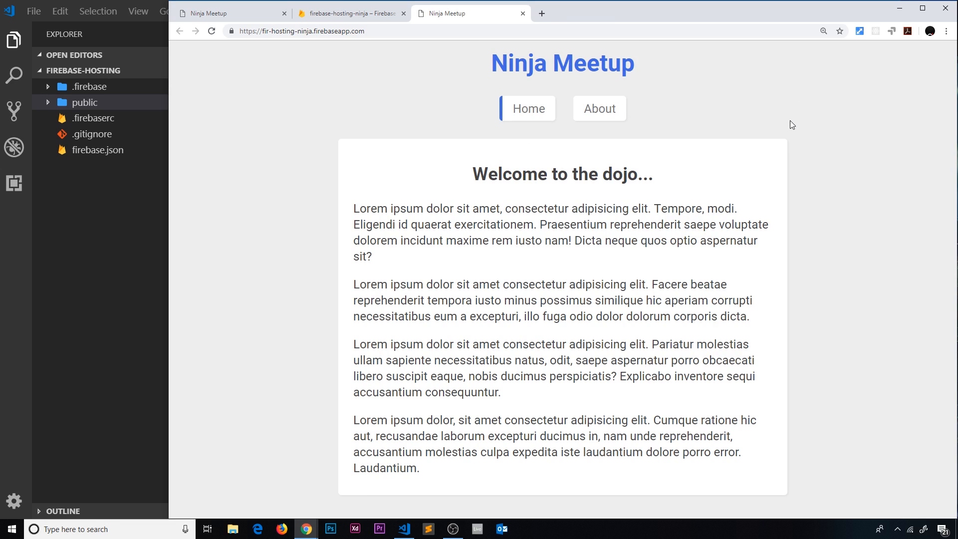
pyautogui.moveTo(349, 13)
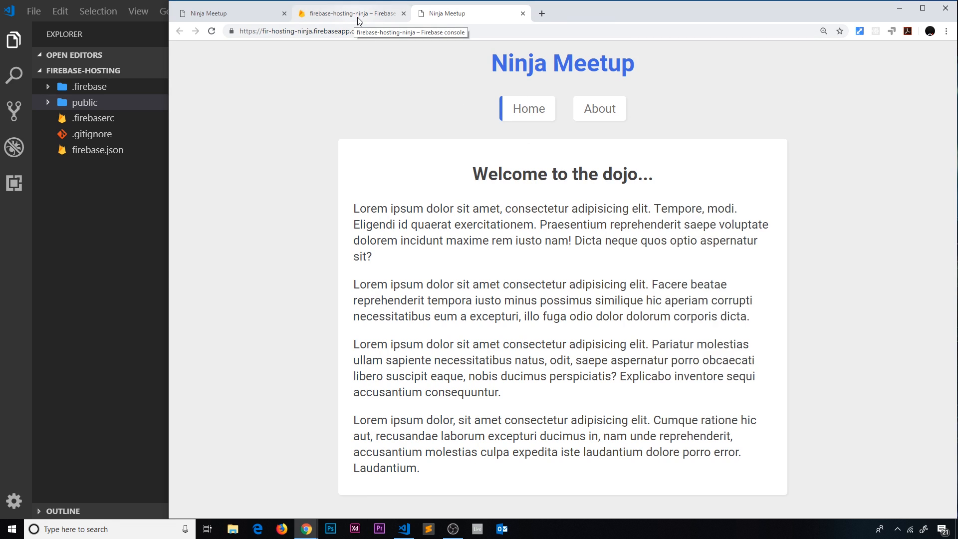
pyautogui.click(349, 13)
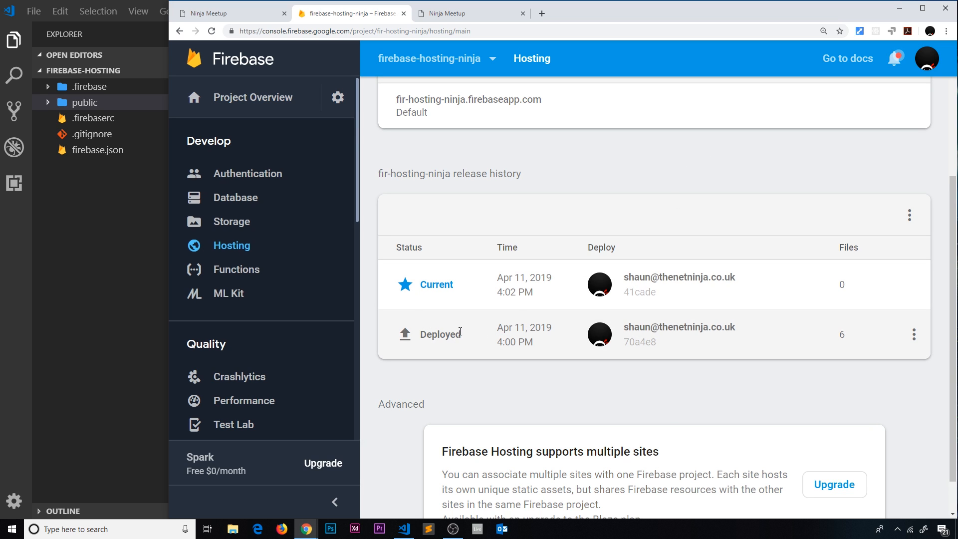
# Roll back to the 4:00 PM release via its menu, making release 70a4e8 current again.
pyautogui.click(914, 335)
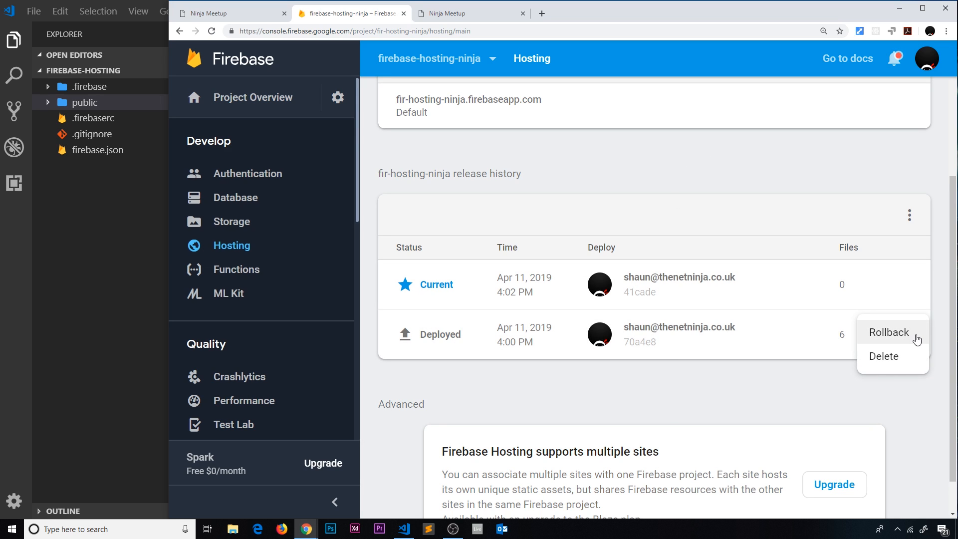
pyautogui.click(889, 332)
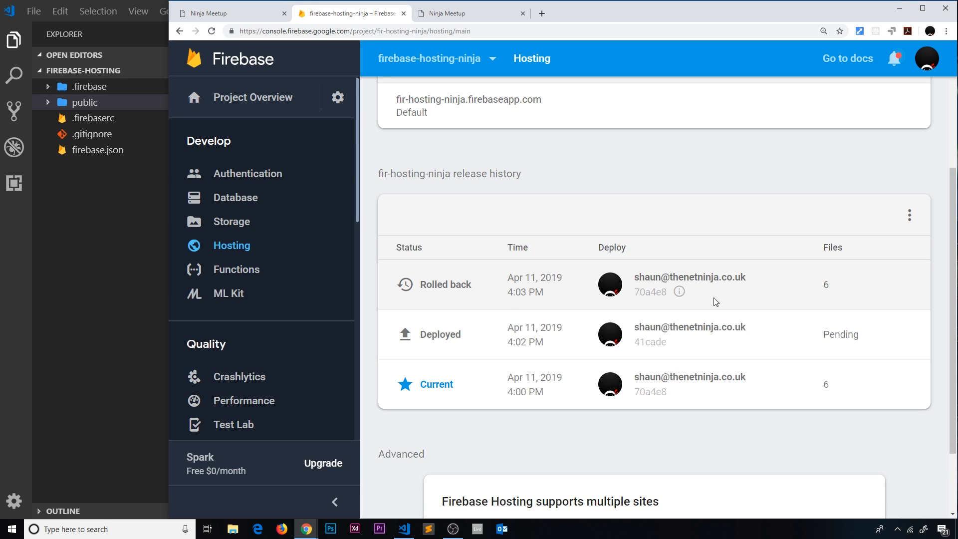
pyautogui.moveTo(630, 294)
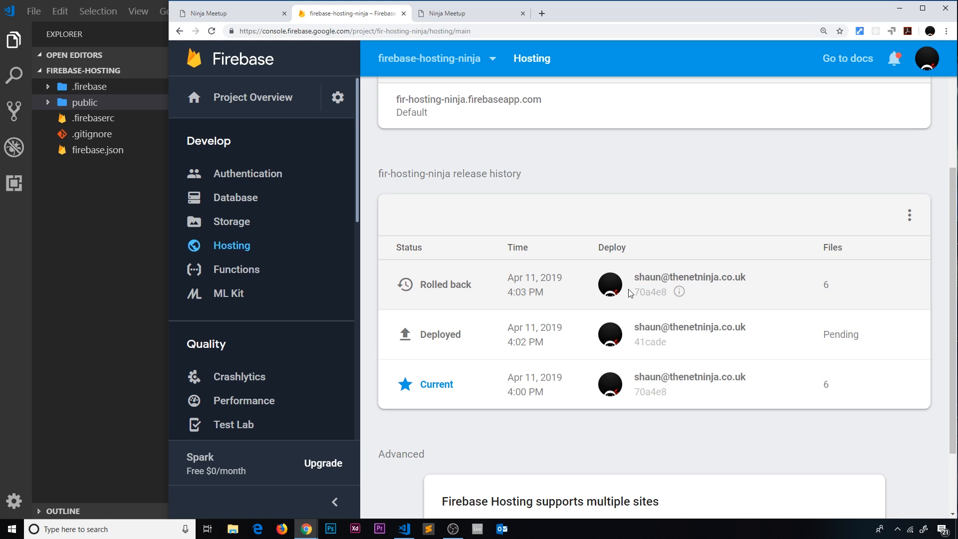
pyautogui.doubleClick(651, 293)
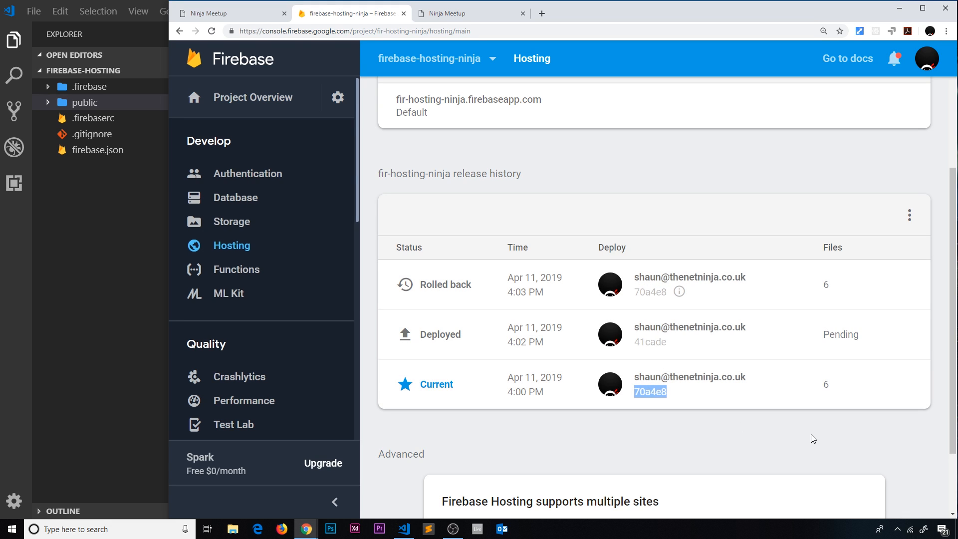
pyautogui.click(446, 13)
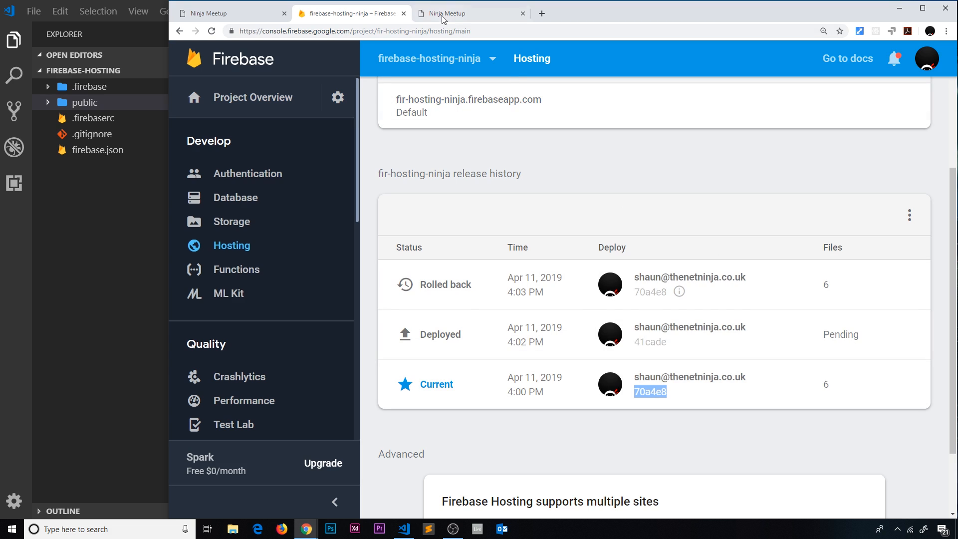
# Reload the live Ninja Meetup site to confirm it shows crimson styling again.
pyautogui.click(470, 13)
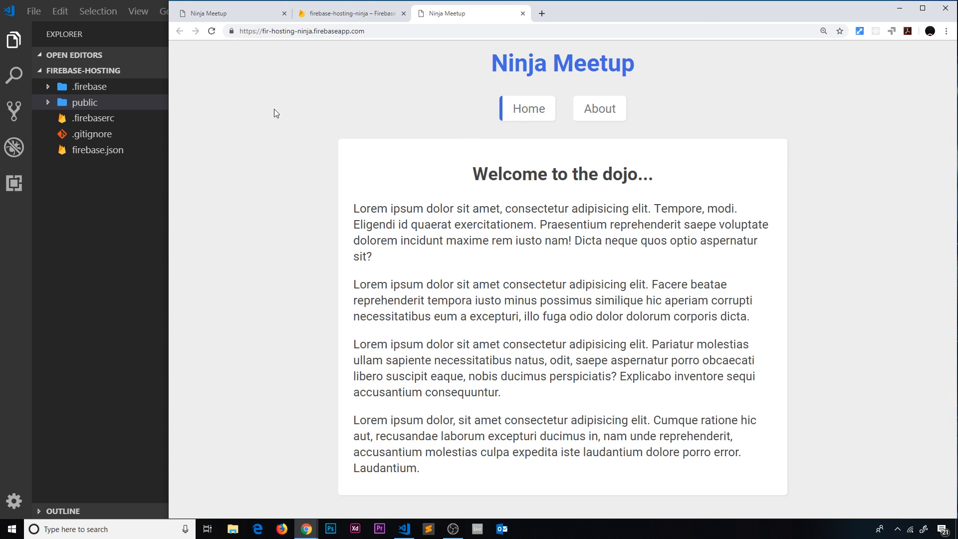
pyautogui.click(349, 13)
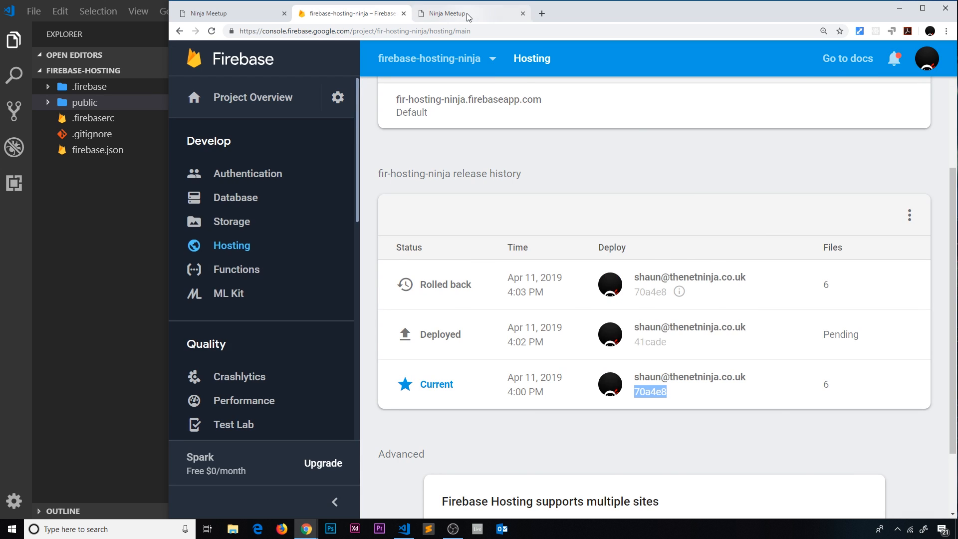
pyautogui.click(470, 13)
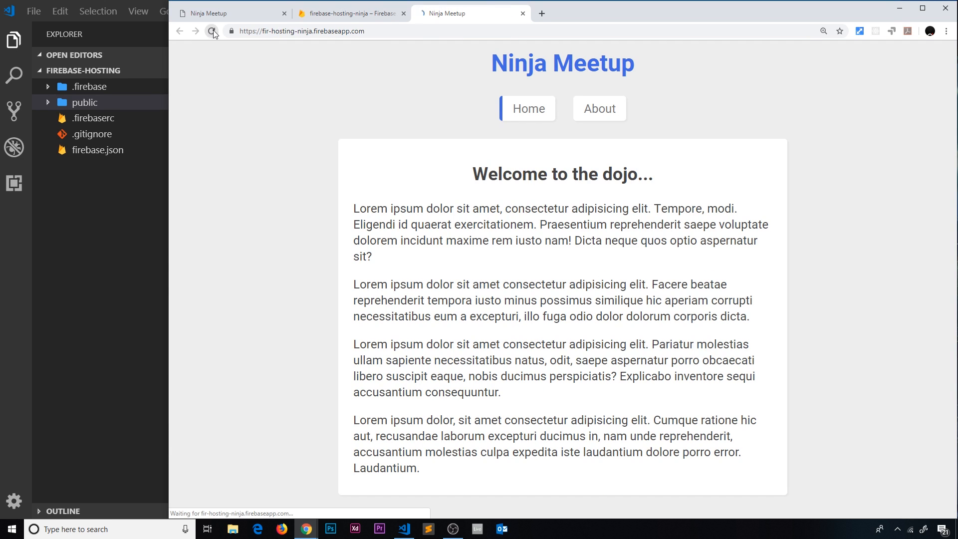
pyautogui.click(212, 31)
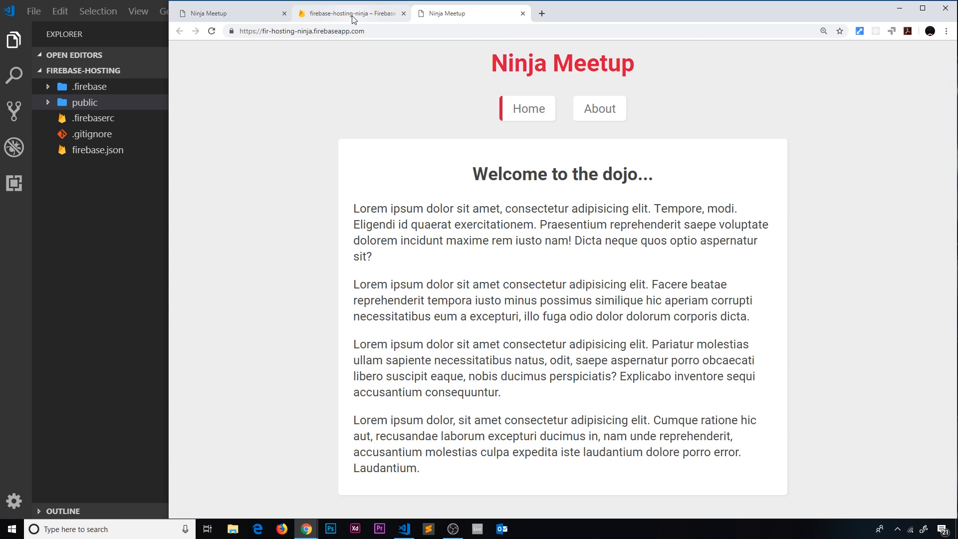
# Return to Firebase release history and bring up options for the 4:02 PM release.
pyautogui.click(349, 13)
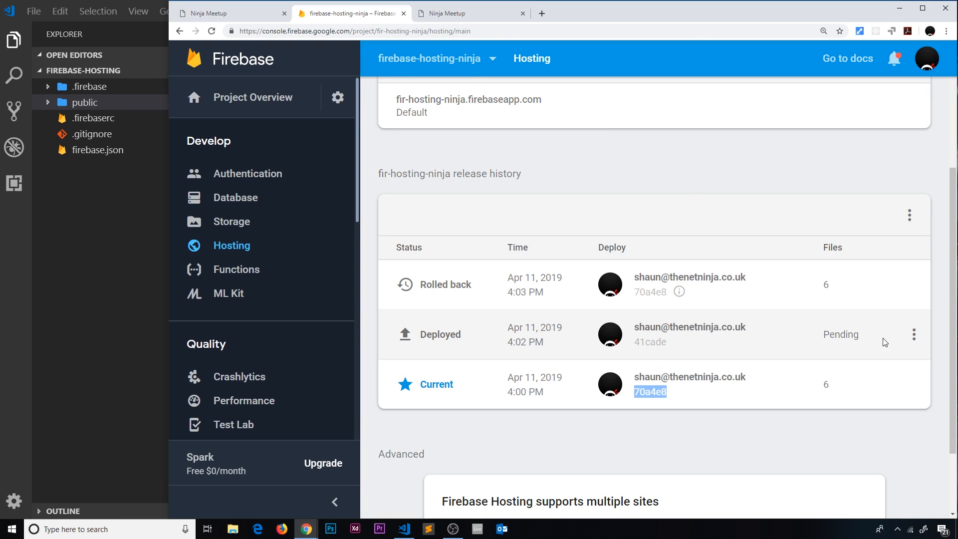
pyautogui.click(914, 335)
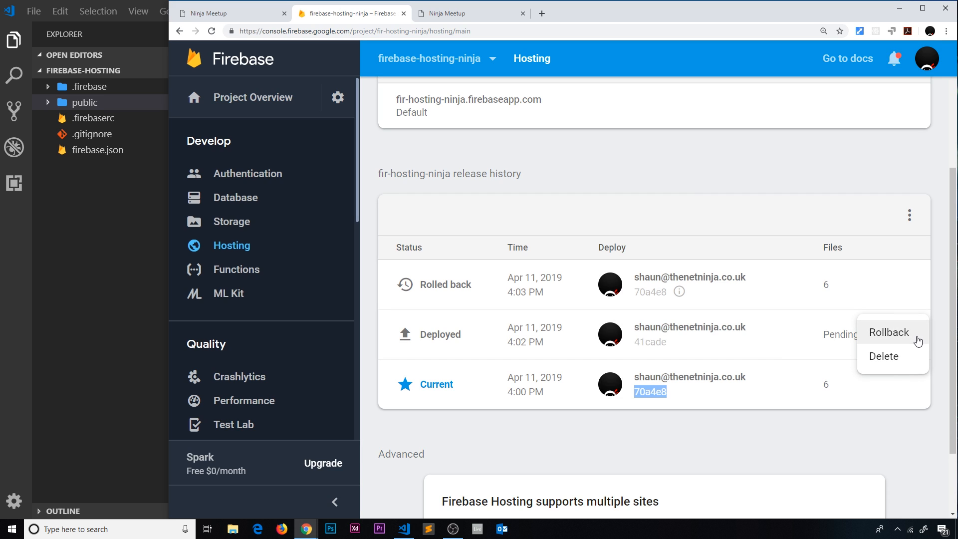